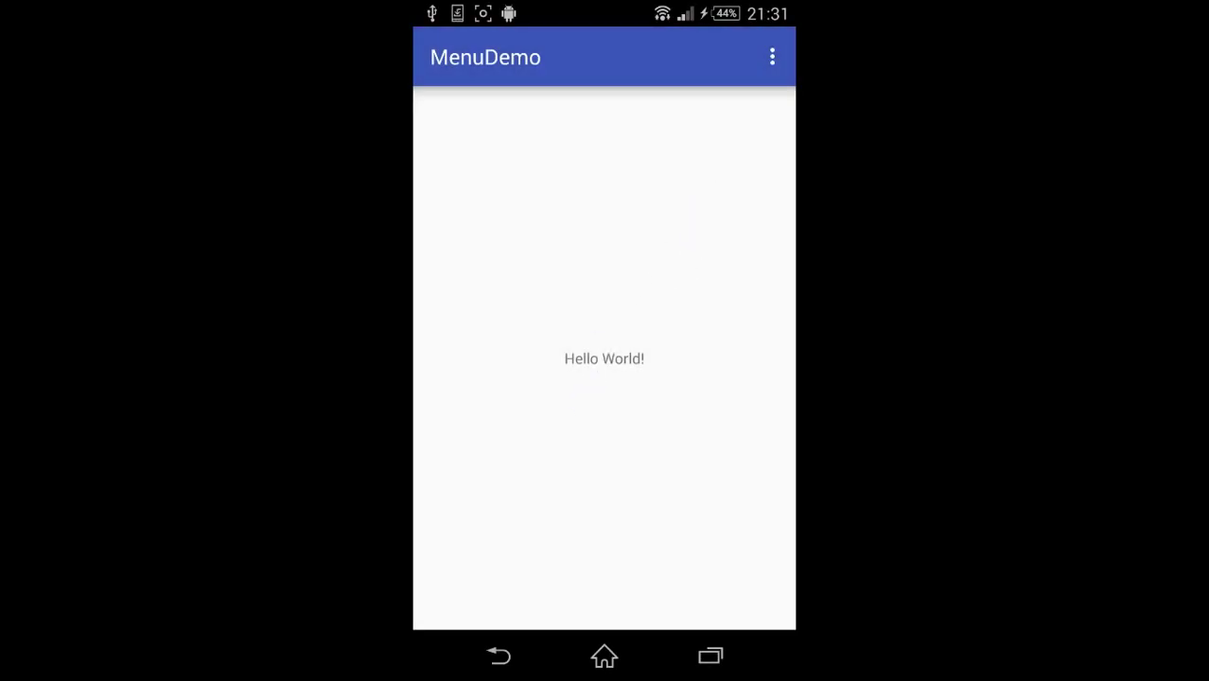
# Close the strings.xml editor tab, leaving activity_main.xml and MainActivity.java open
pyautogui.click(772, 57)
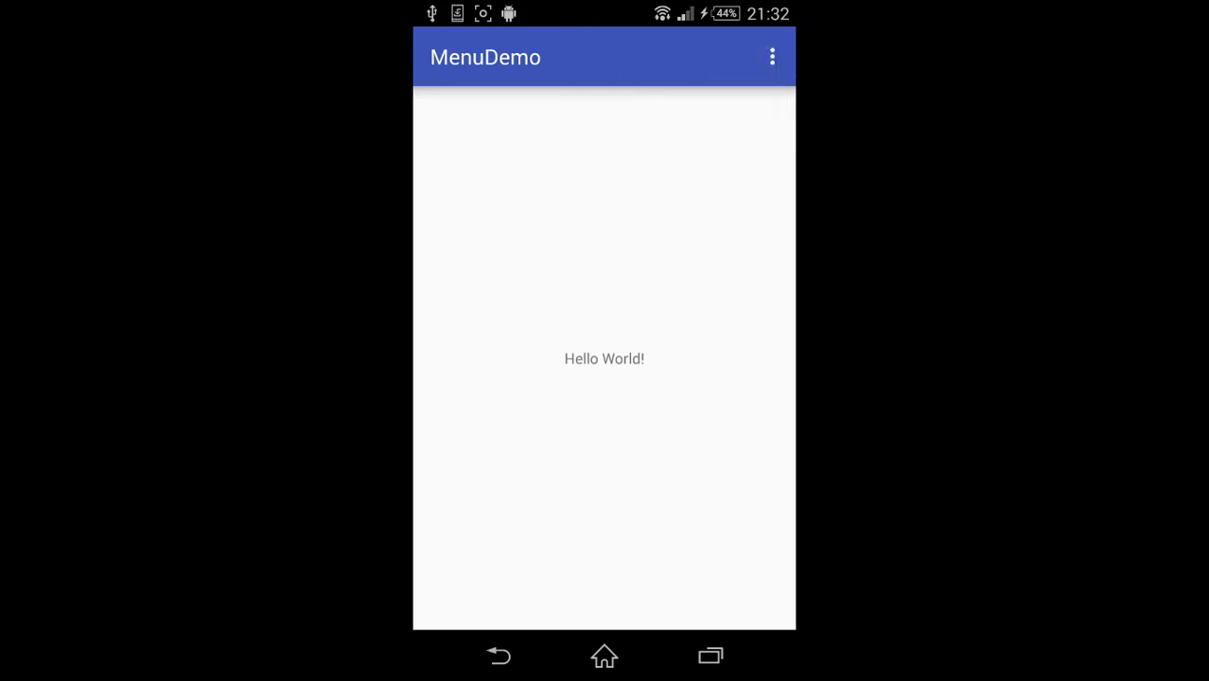
pyautogui.click(771, 57)
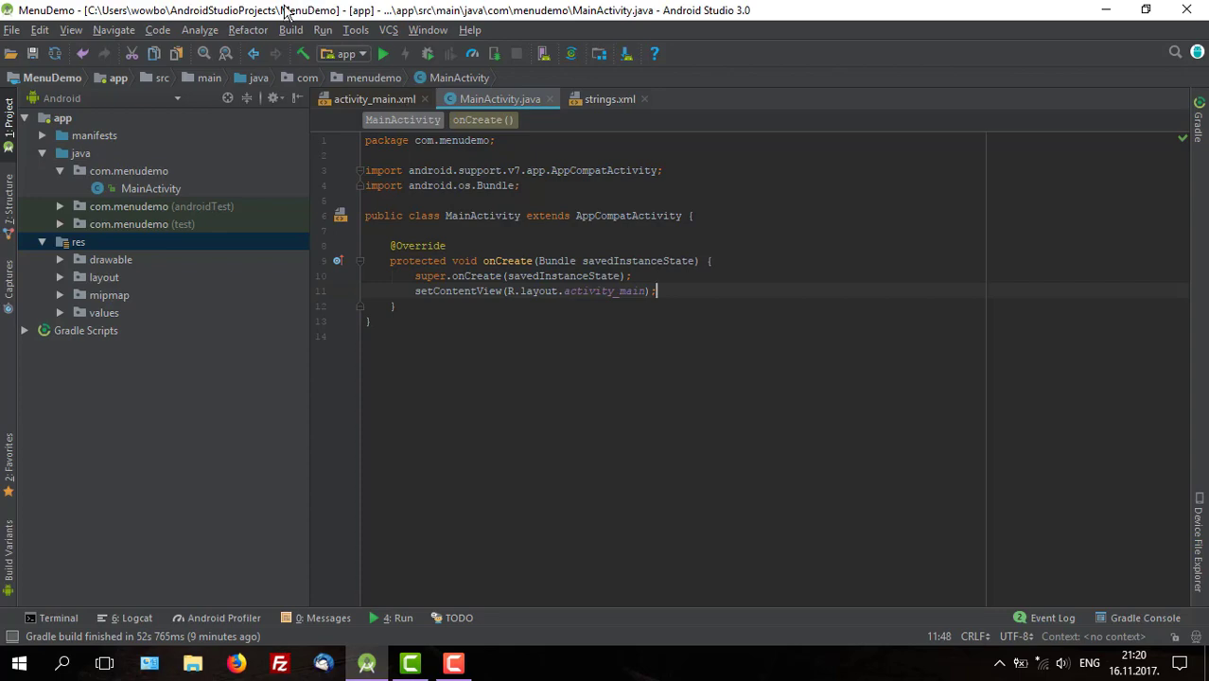
pyautogui.moveTo(348, 36)
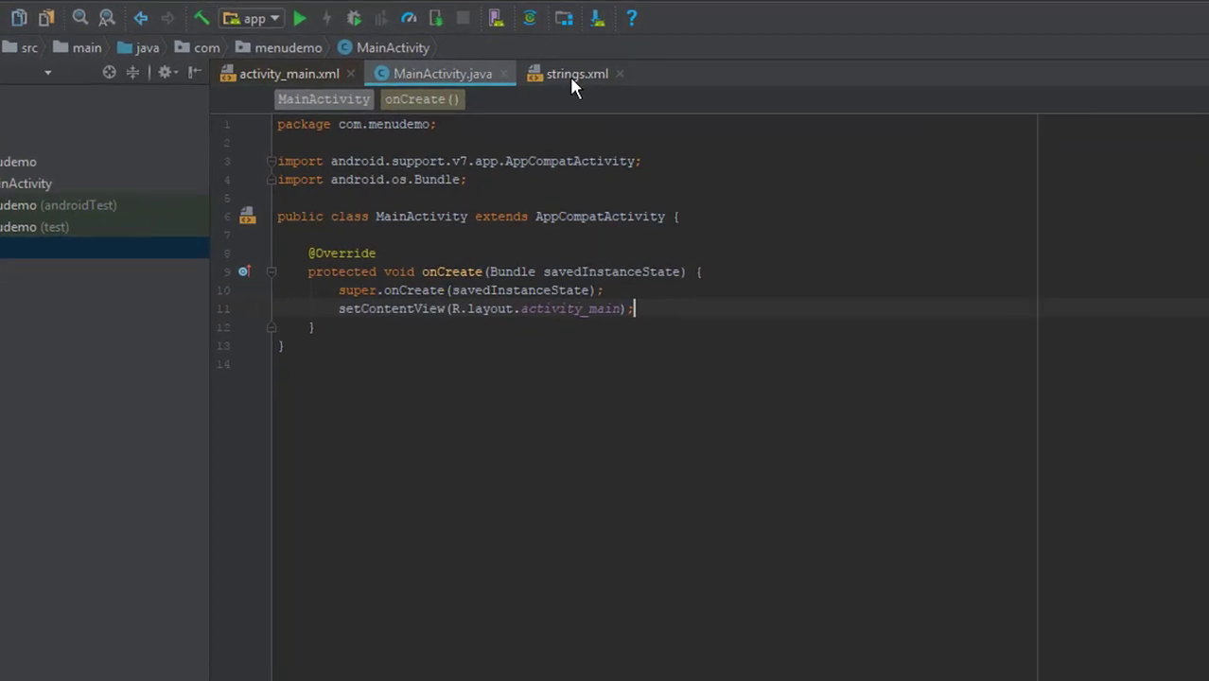
pyautogui.click(575, 74)
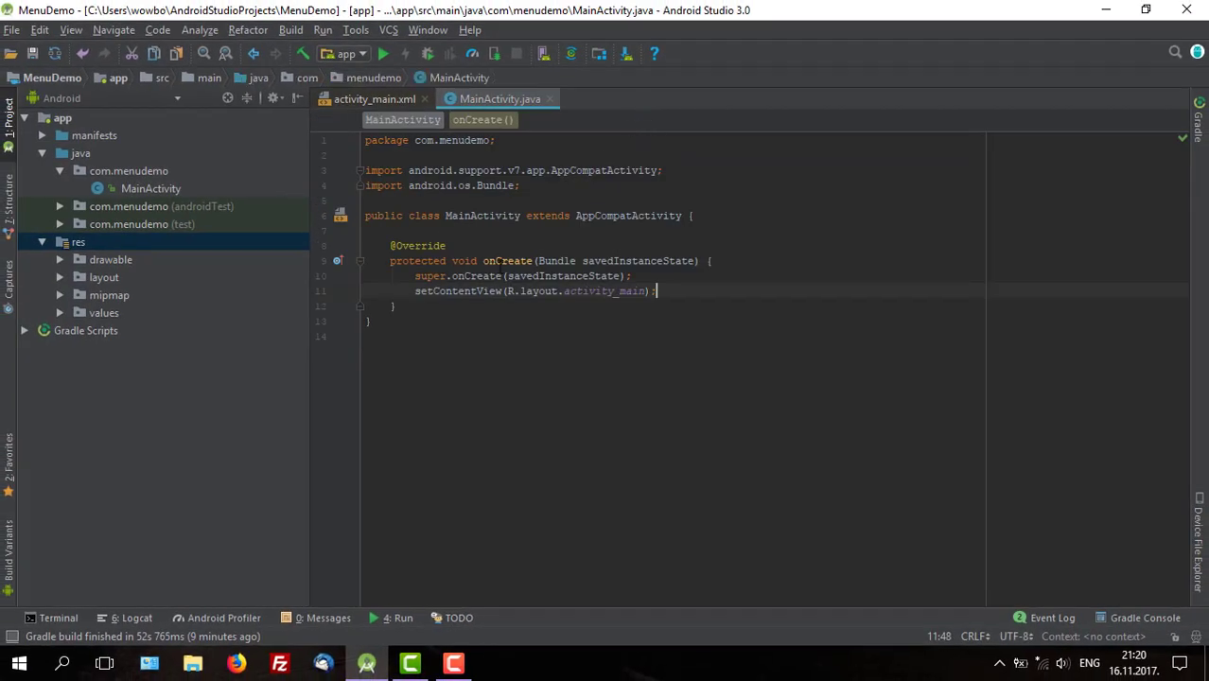
pyautogui.moveTo(74, 253)
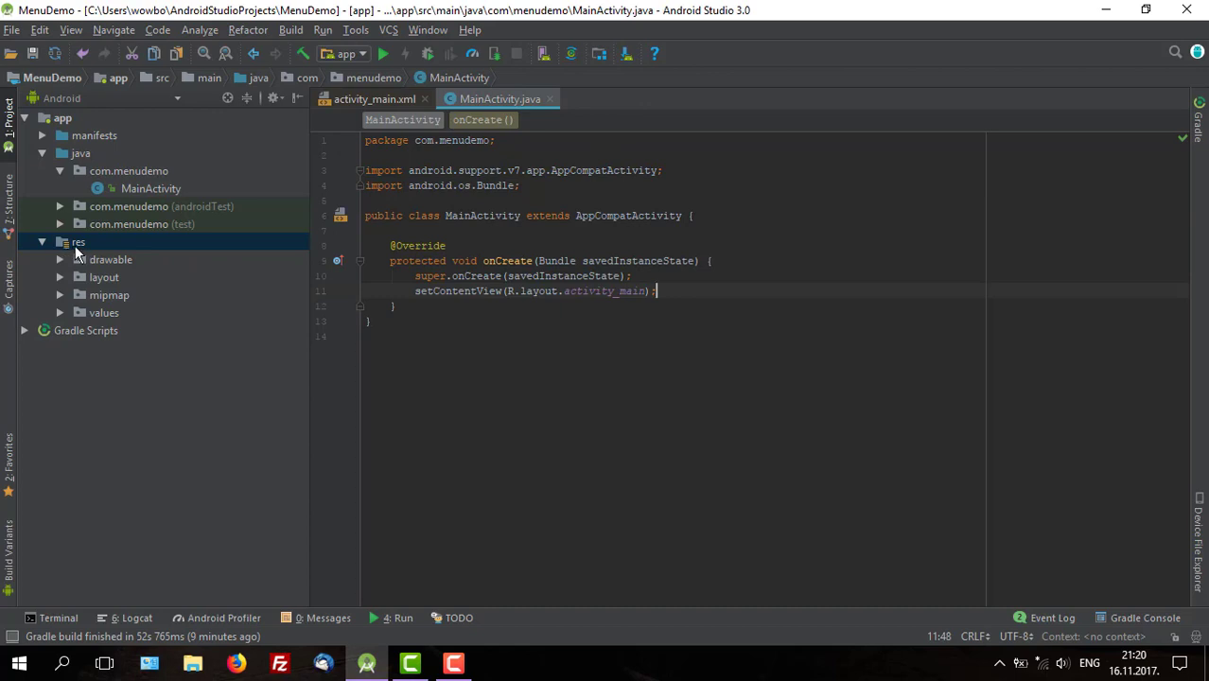
# Create a new Android resource directory of type menu under res
pyautogui.rightClick(78, 242)
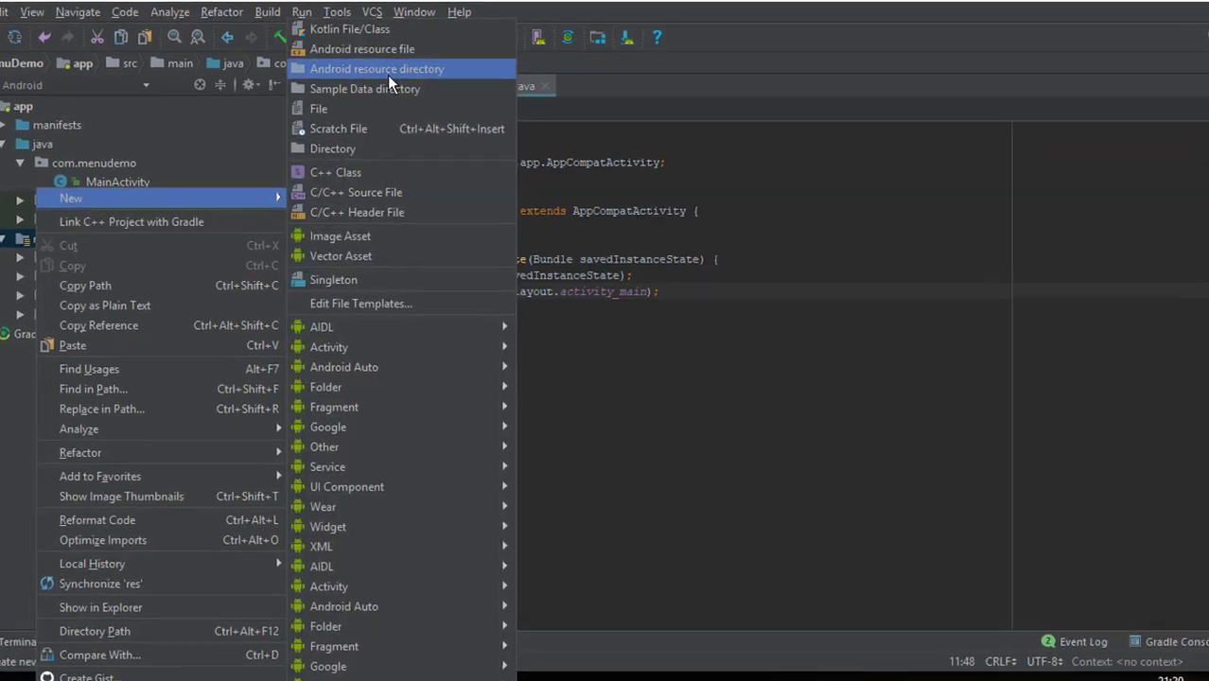
pyautogui.click(377, 69)
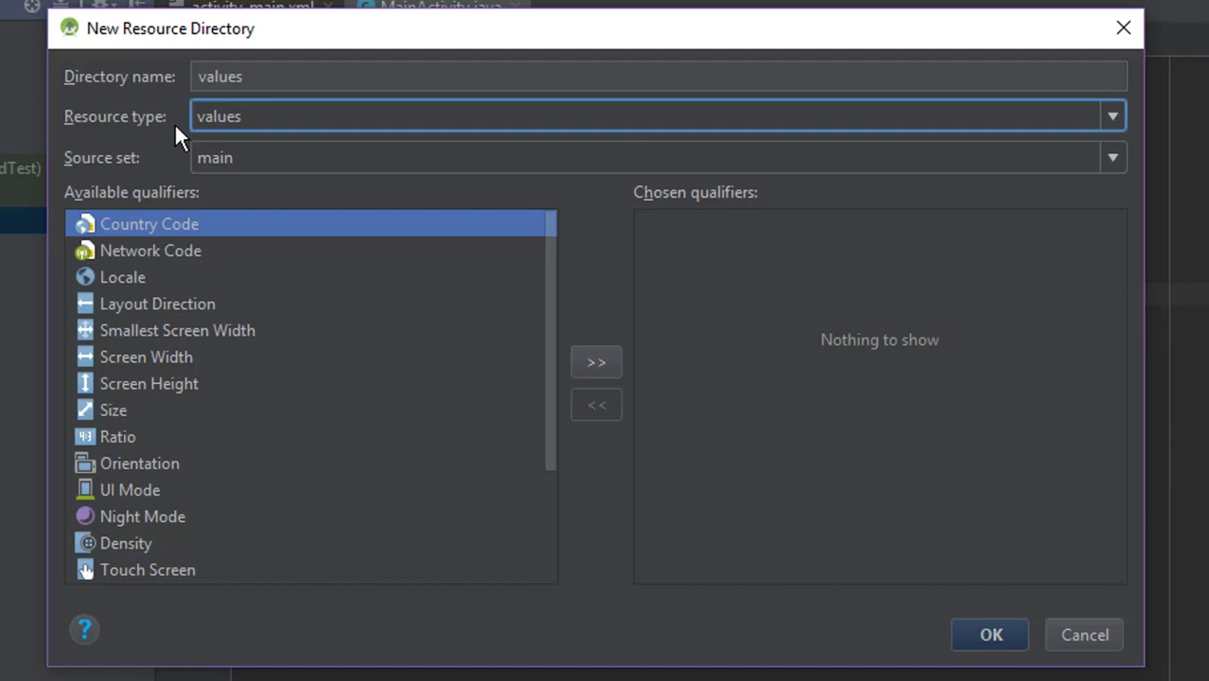
pyautogui.click(1112, 115)
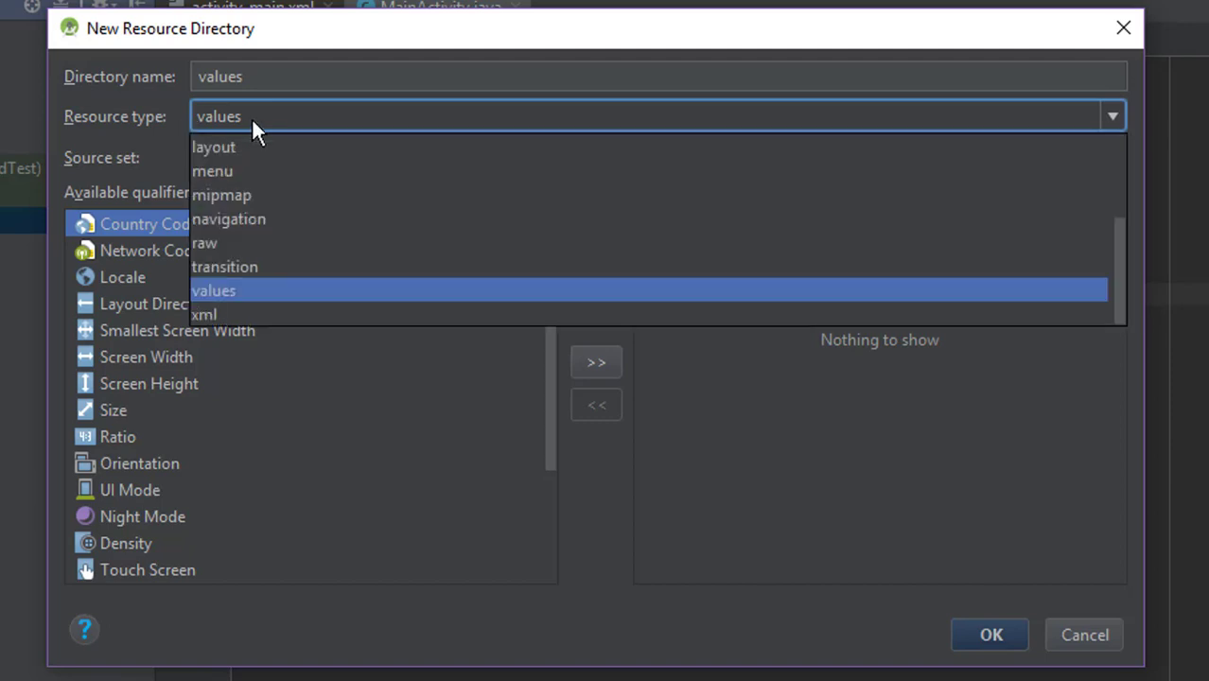
pyautogui.click(212, 170)
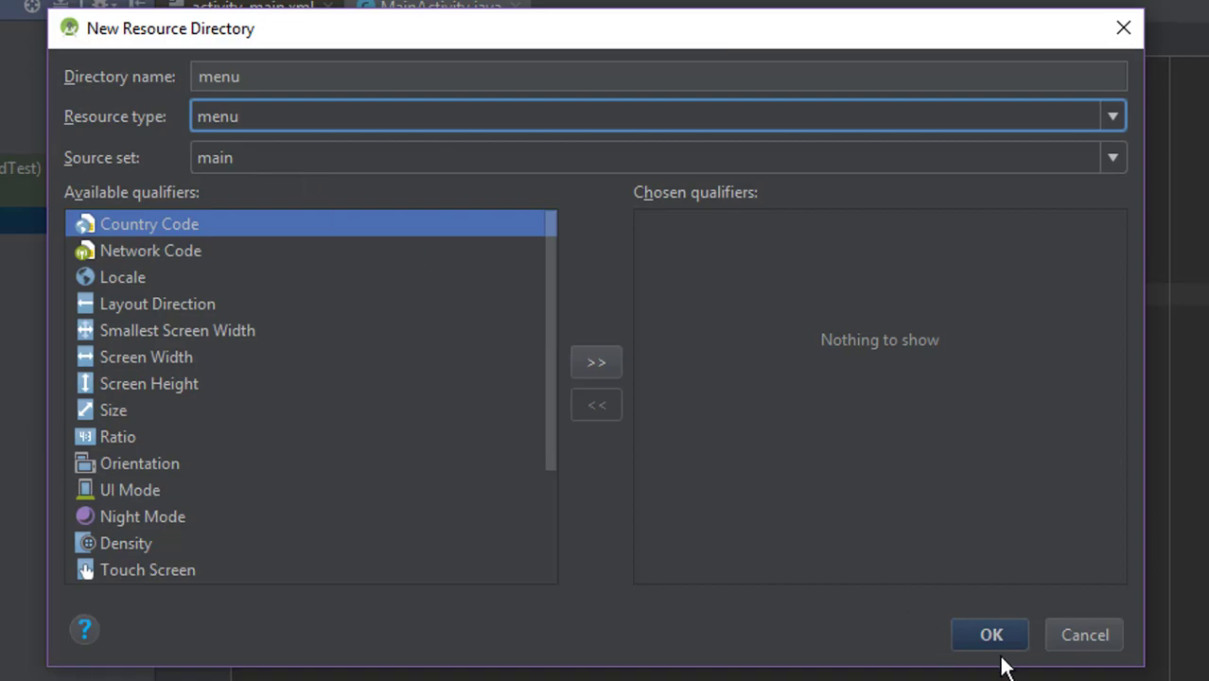
pyautogui.click(991, 635)
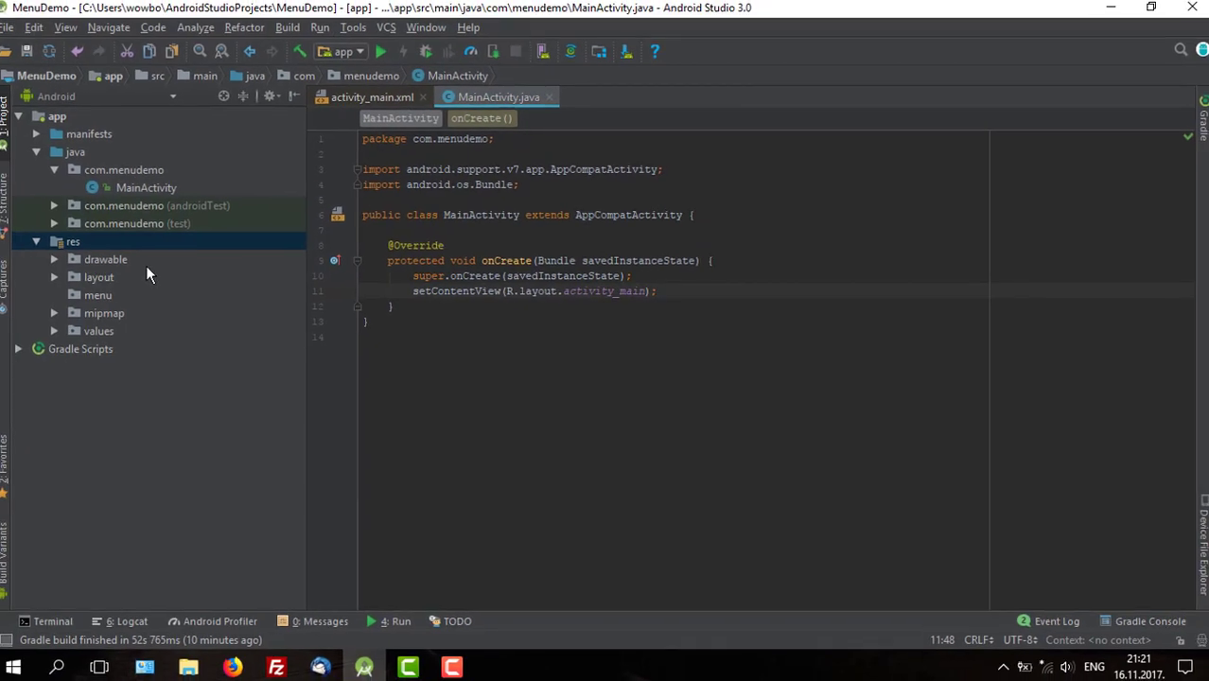
# Start a new Menu resource file in the menu folder named main_menu
pyautogui.click(98, 295)
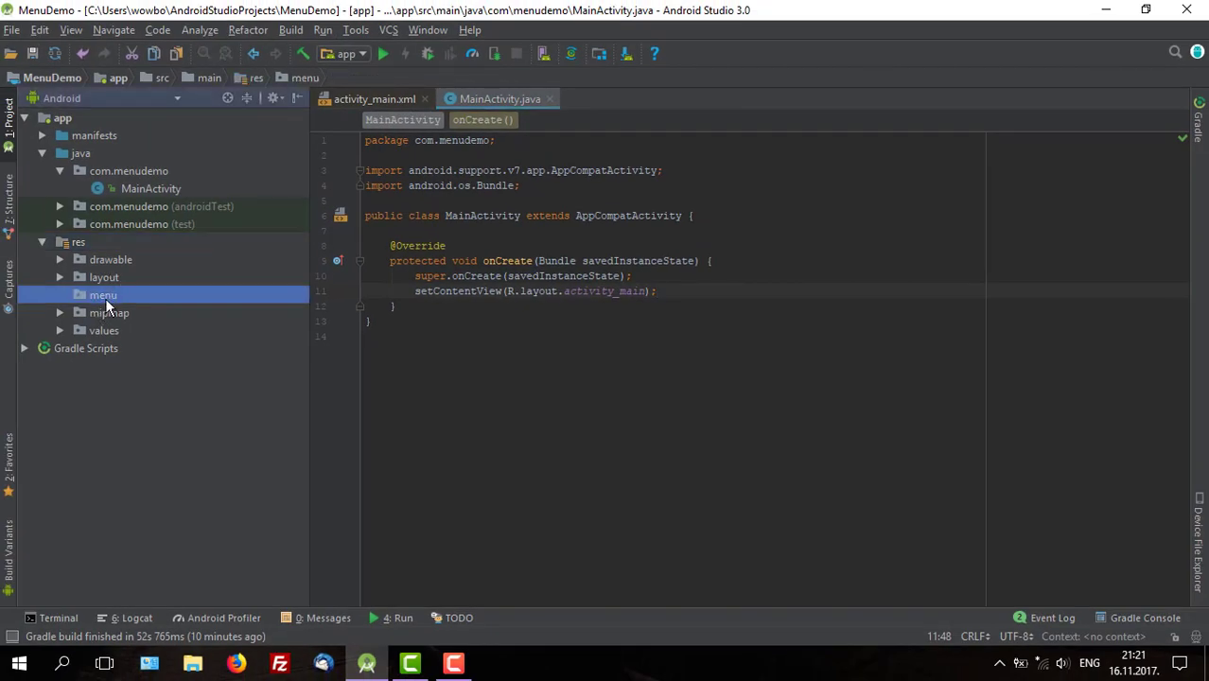
pyautogui.rightClick(102, 295)
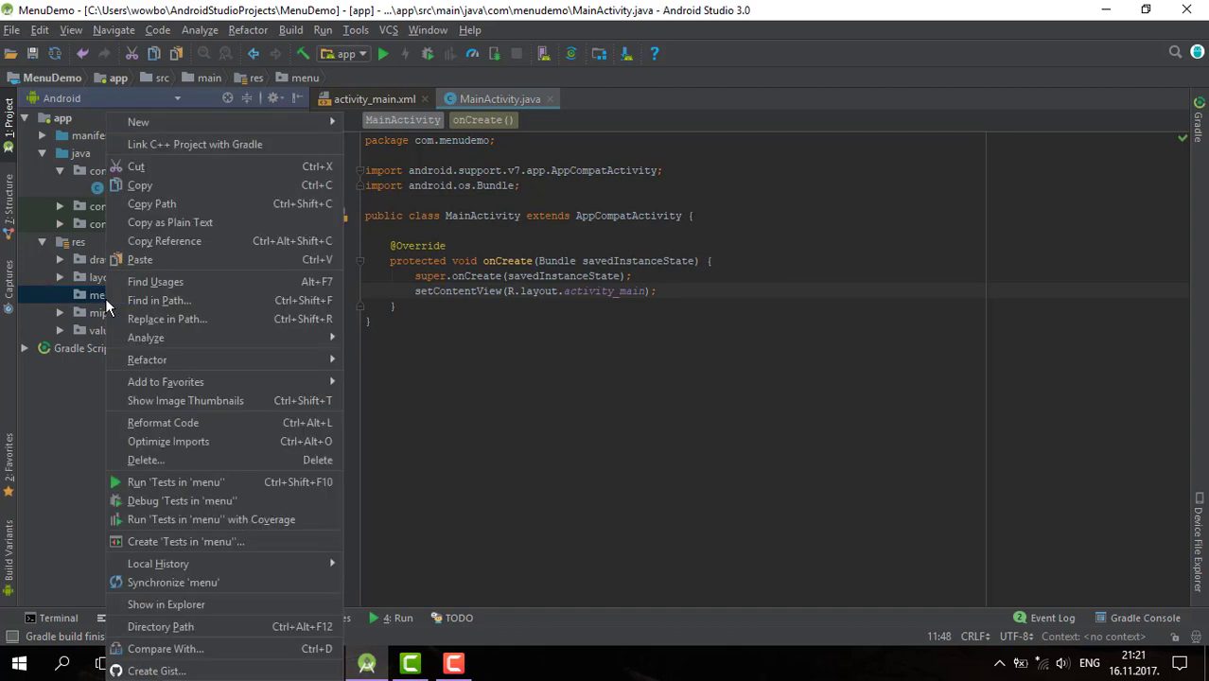
pyautogui.click(138, 121)
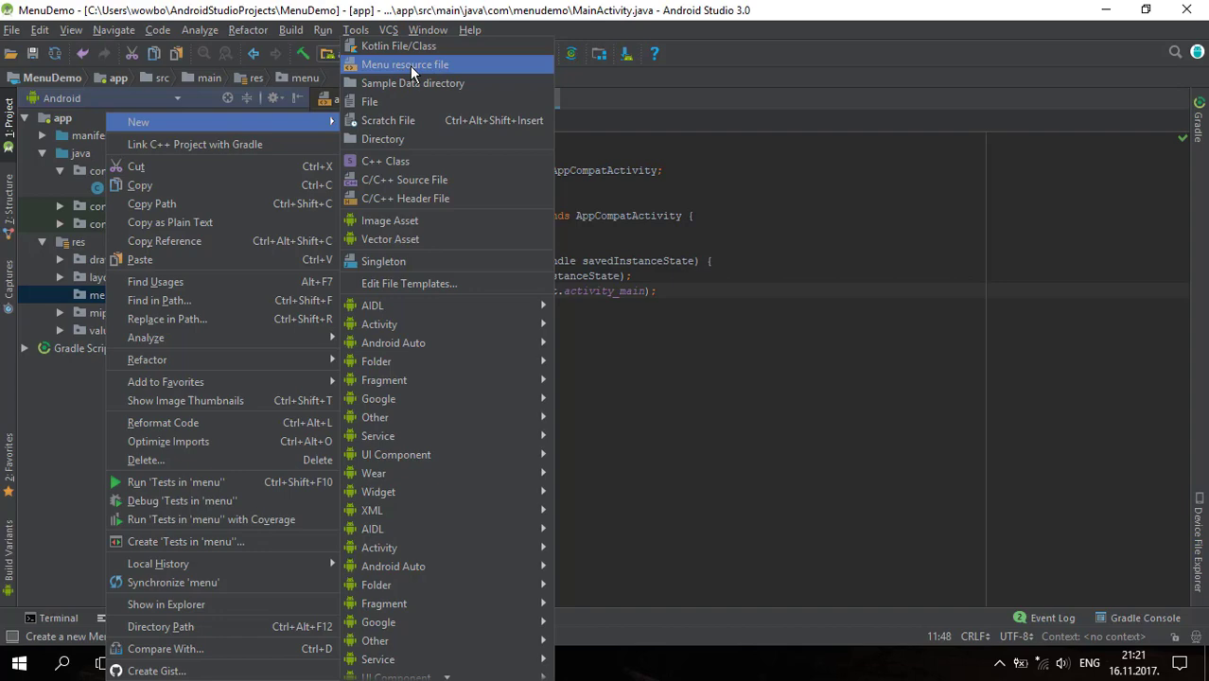
pyautogui.click(405, 64)
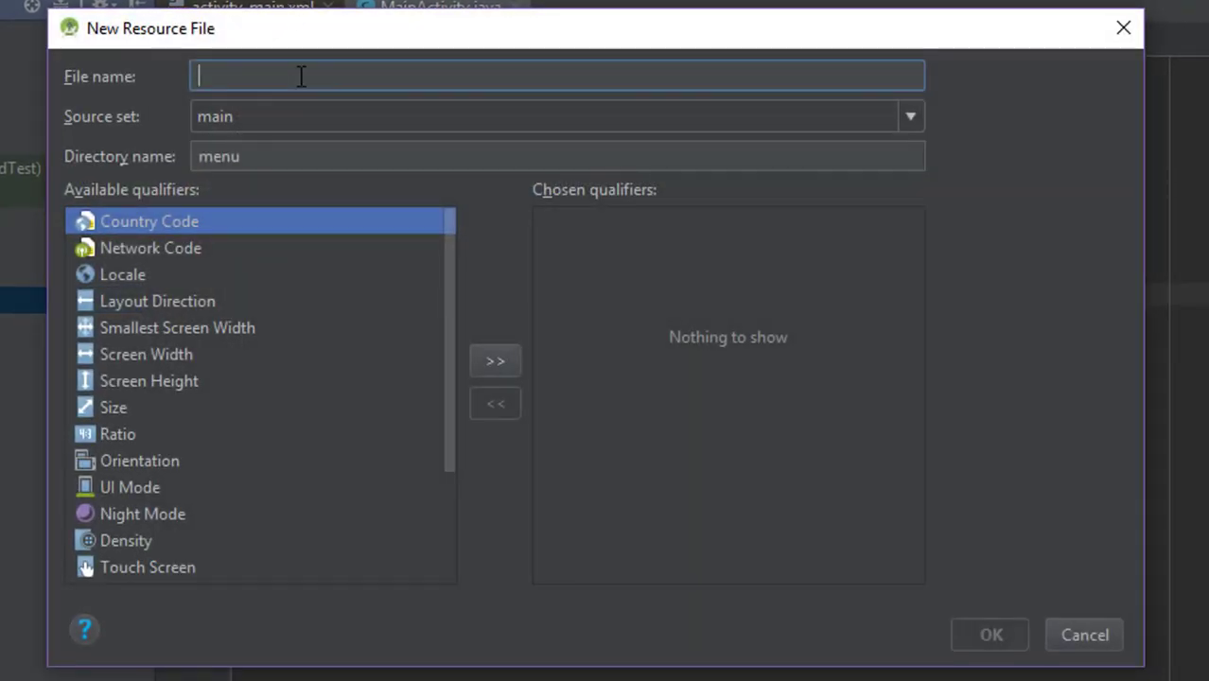
pyautogui.write('main_menu')
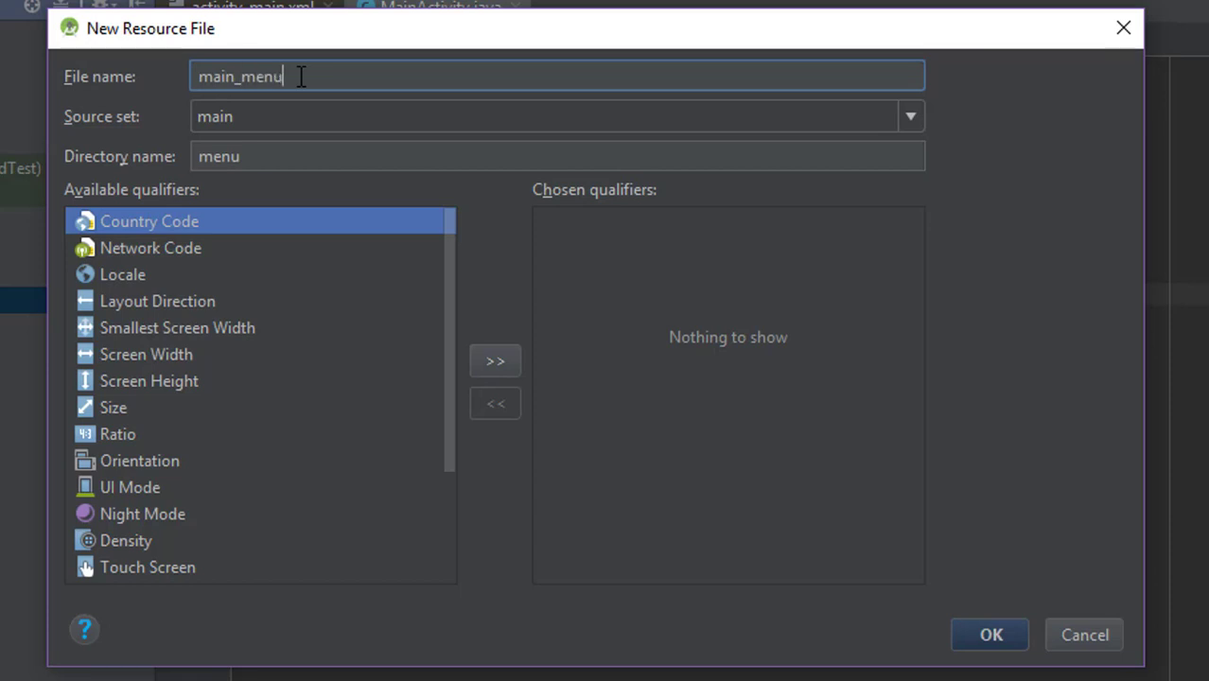
pyautogui.moveTo(933, 615)
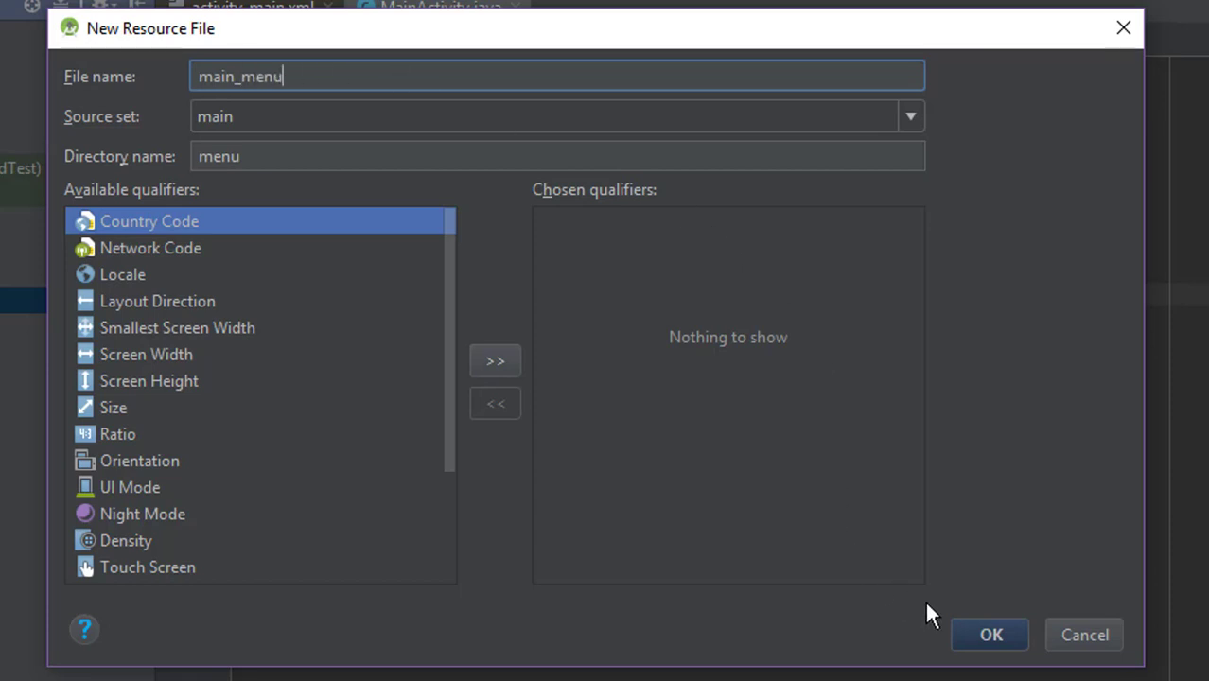
# Create main_menu.xml and add an item with android:id settings inside the menu element
pyautogui.click(990, 636)
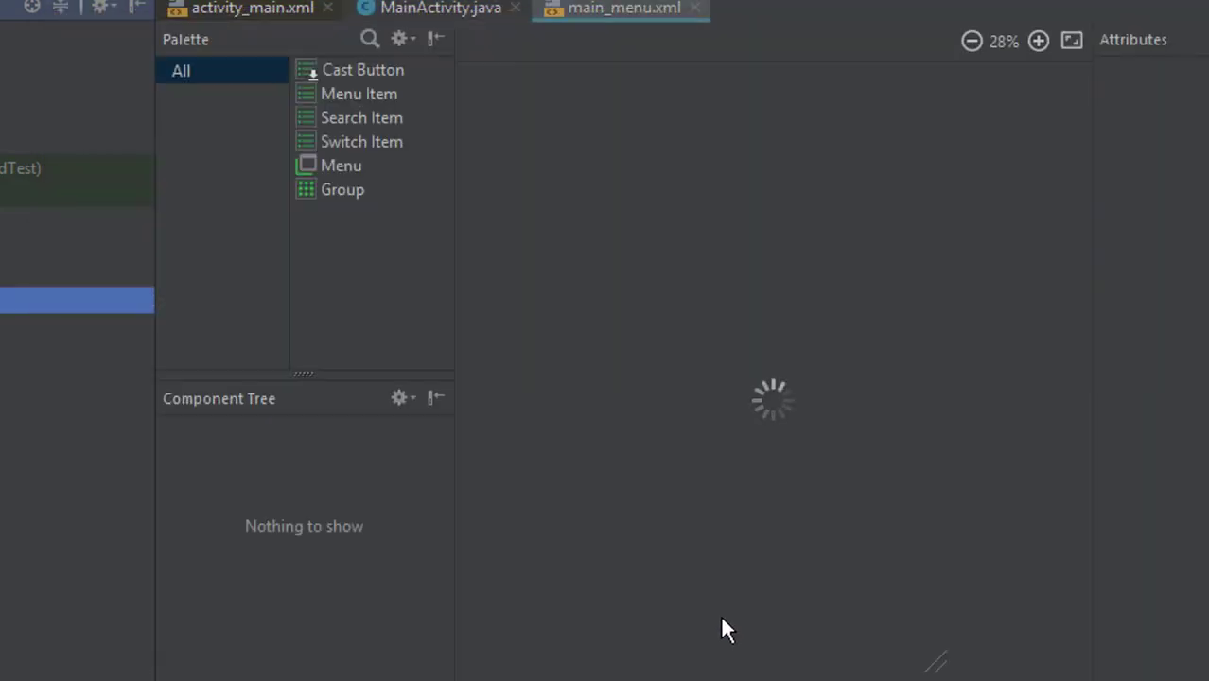
pyautogui.moveTo(723, 632)
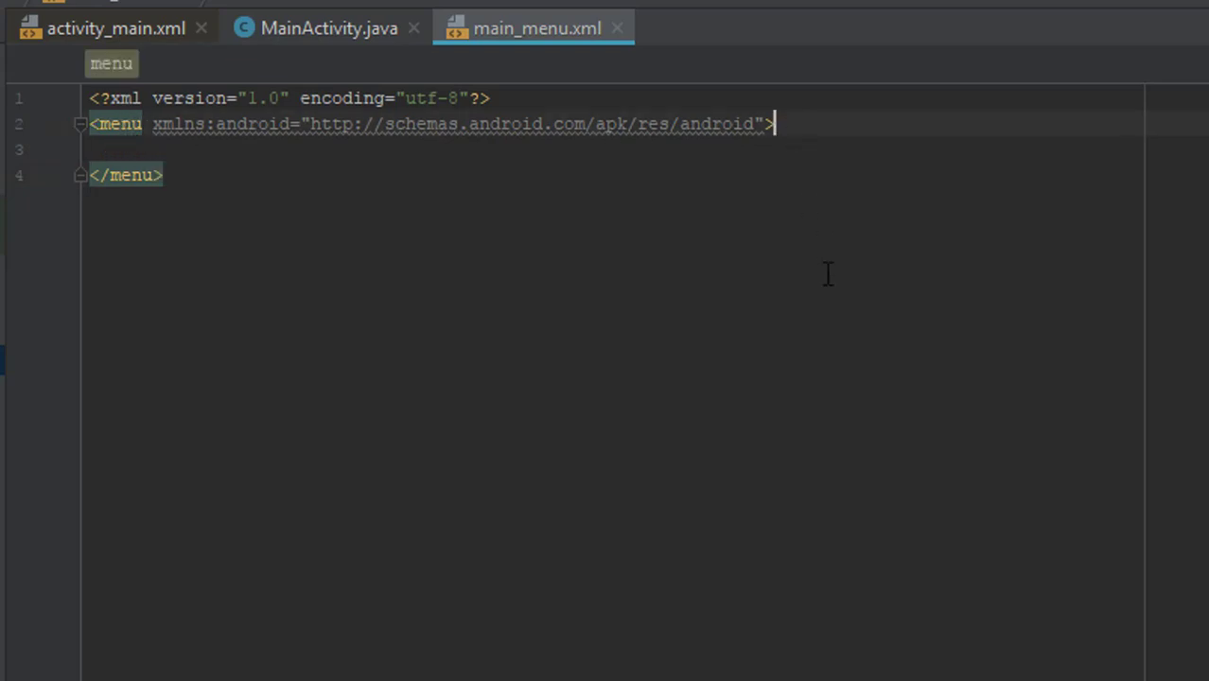
pyautogui.press('Enter')
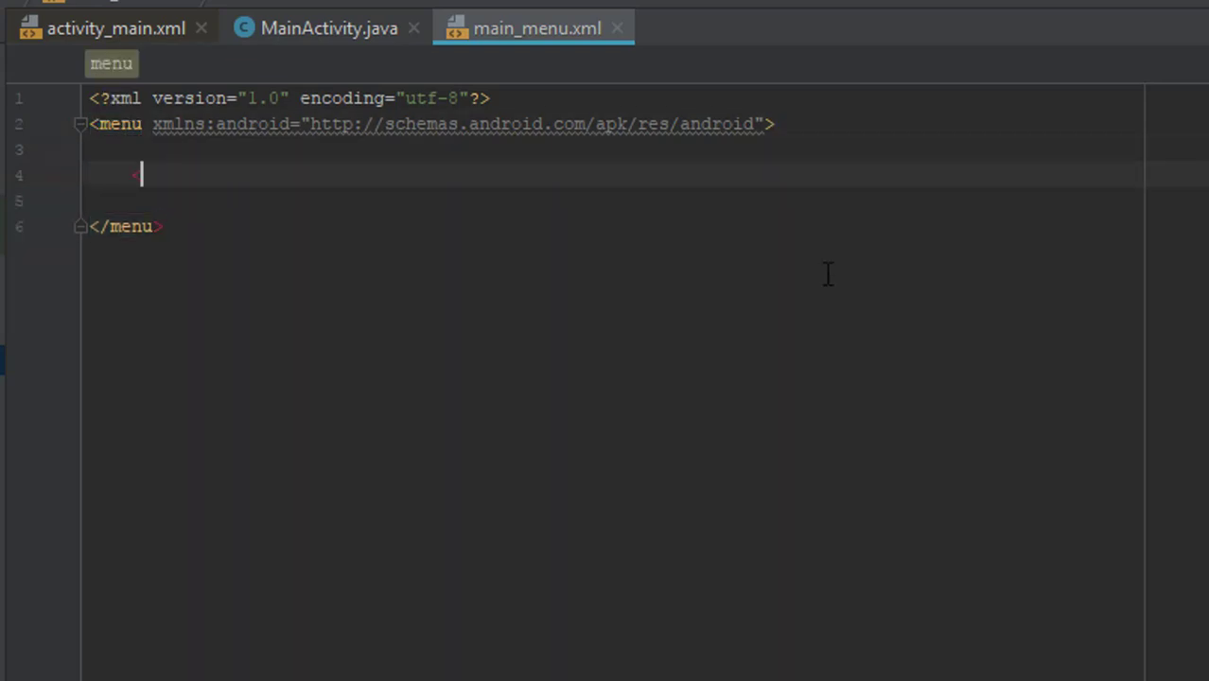
pyautogui.write('<item a')
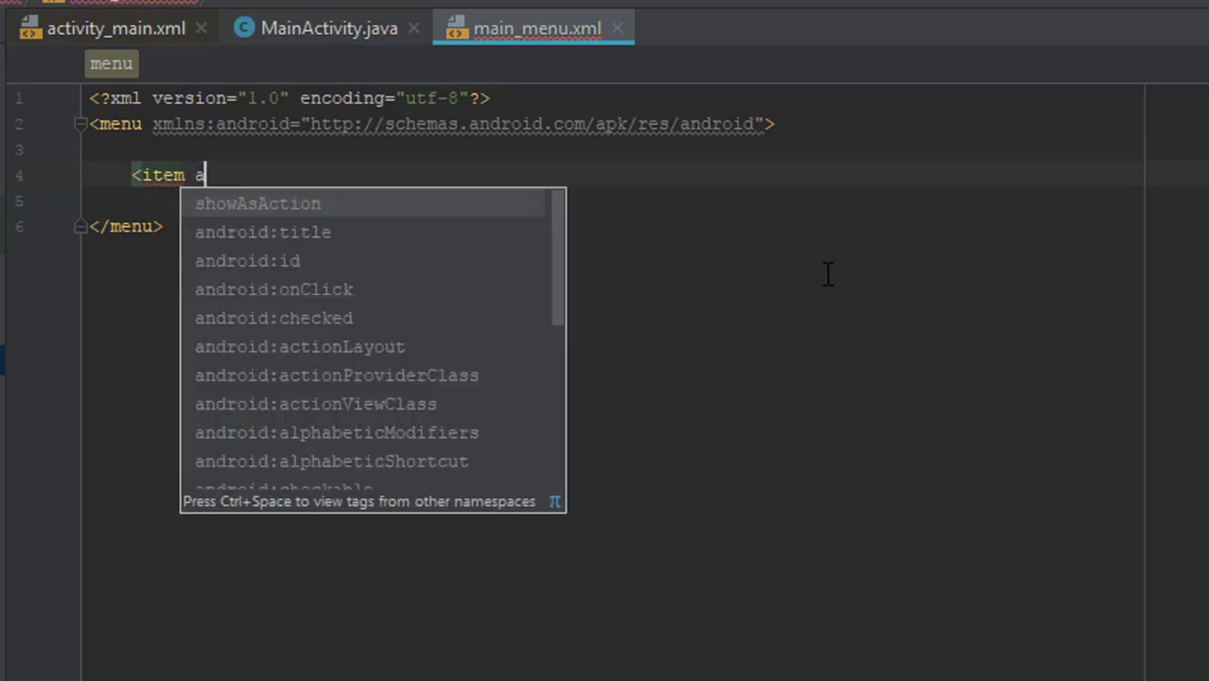
pyautogui.write('n')
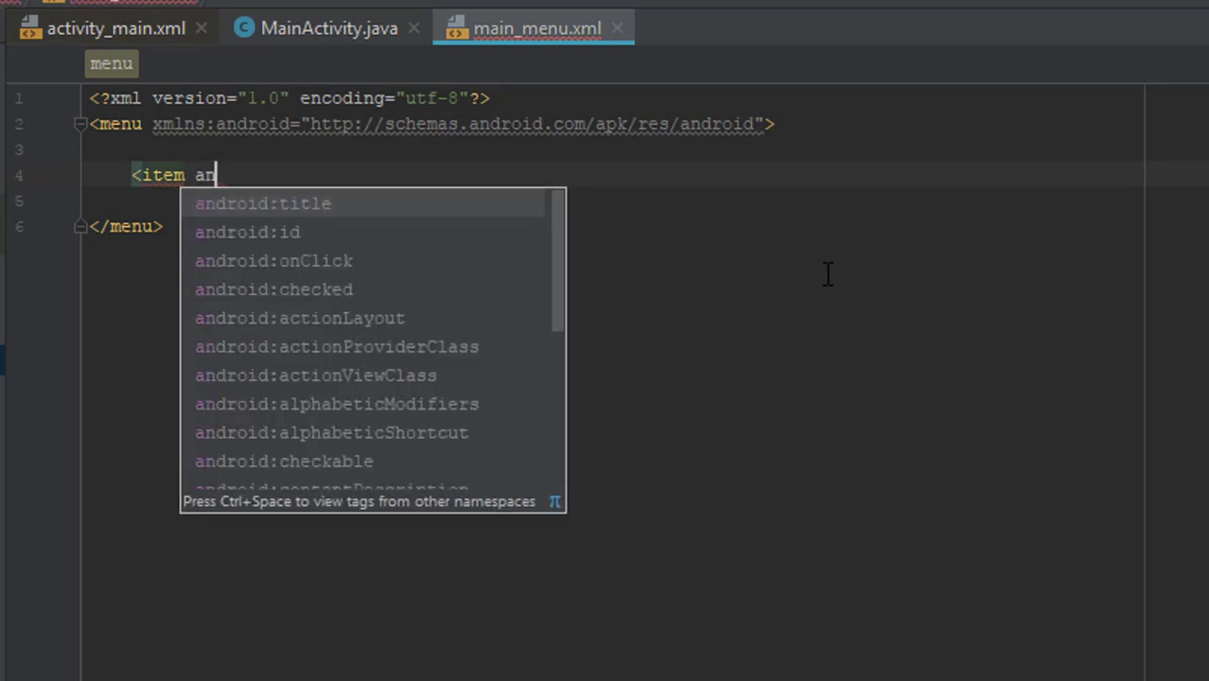
pyautogui.press('Down')
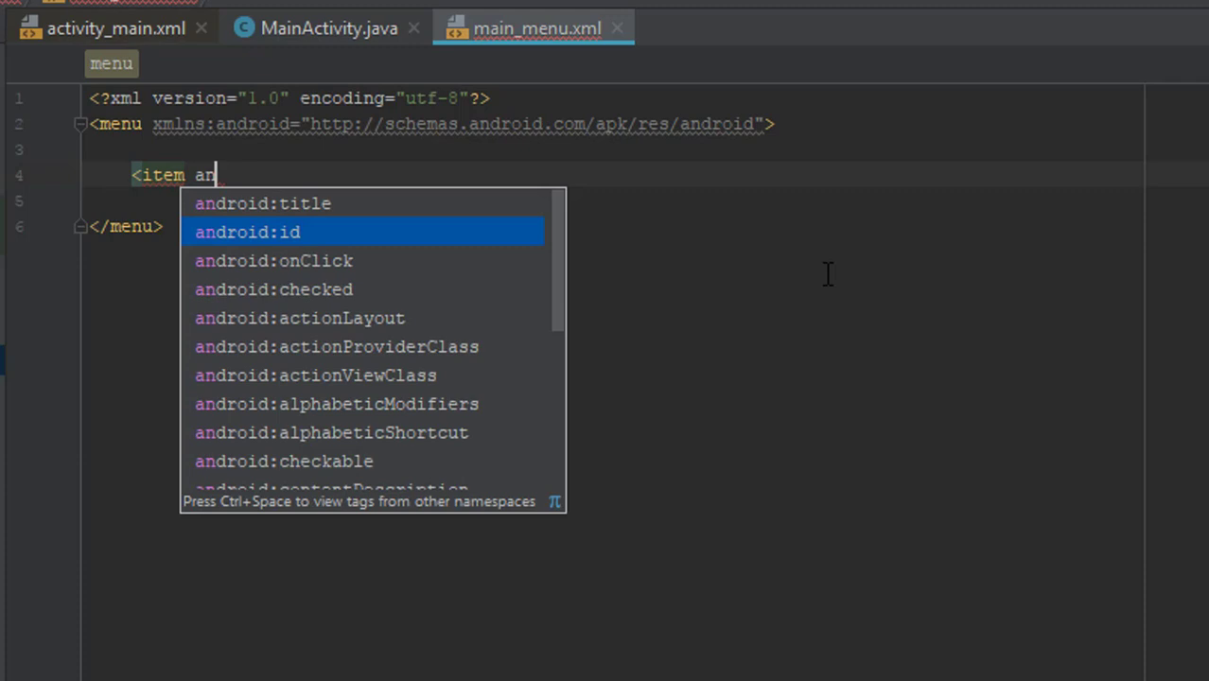
pyautogui.click(246, 230)
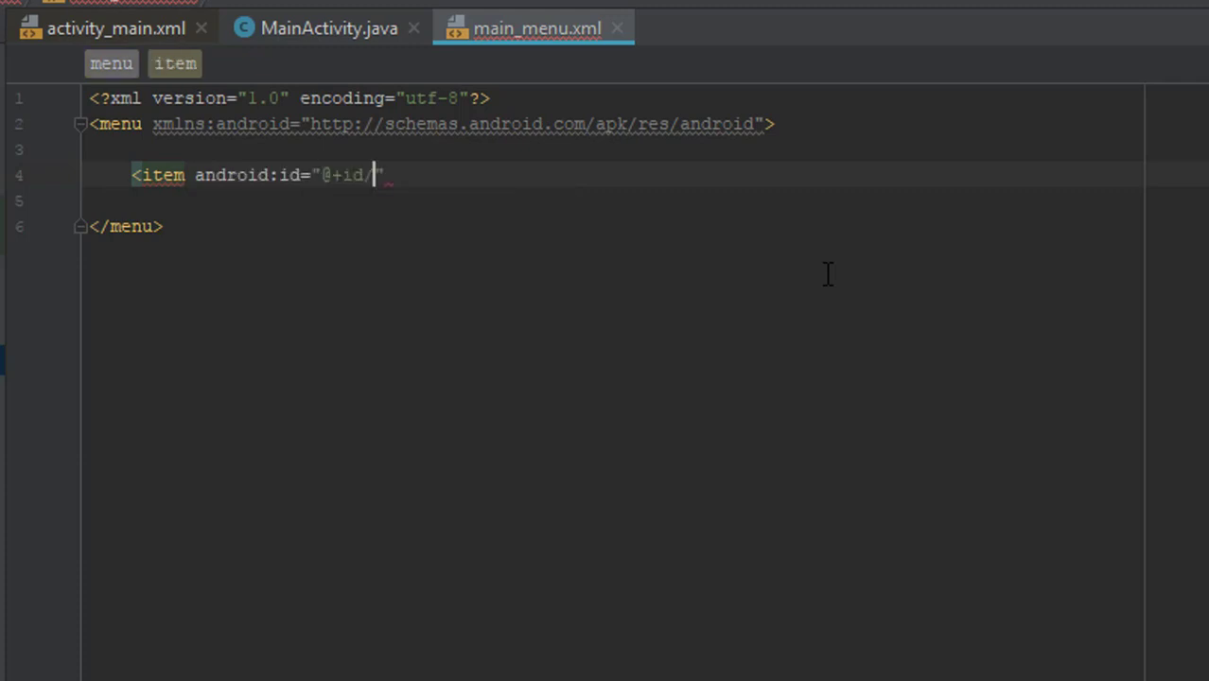
pyautogui.write('settings')
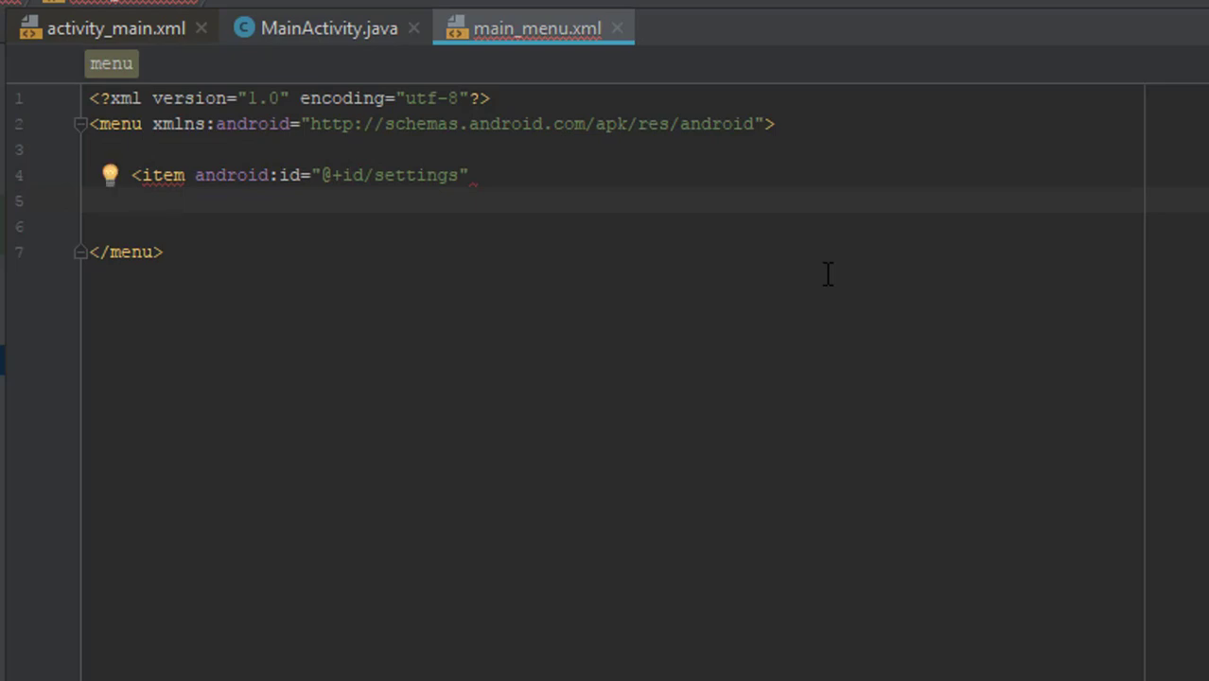
# Give the settings item an android:title, showAsAction never, and close it with />
pyautogui.write('android:title="@string/settings')
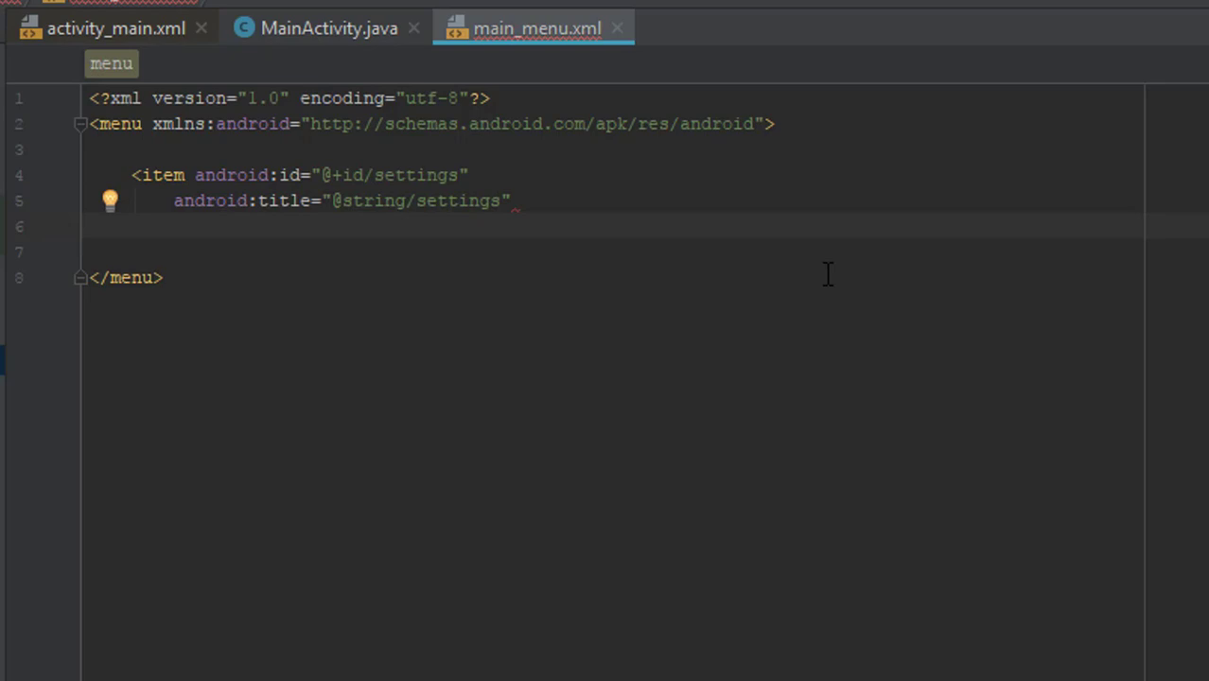
pyautogui.write('showAsAction=""')
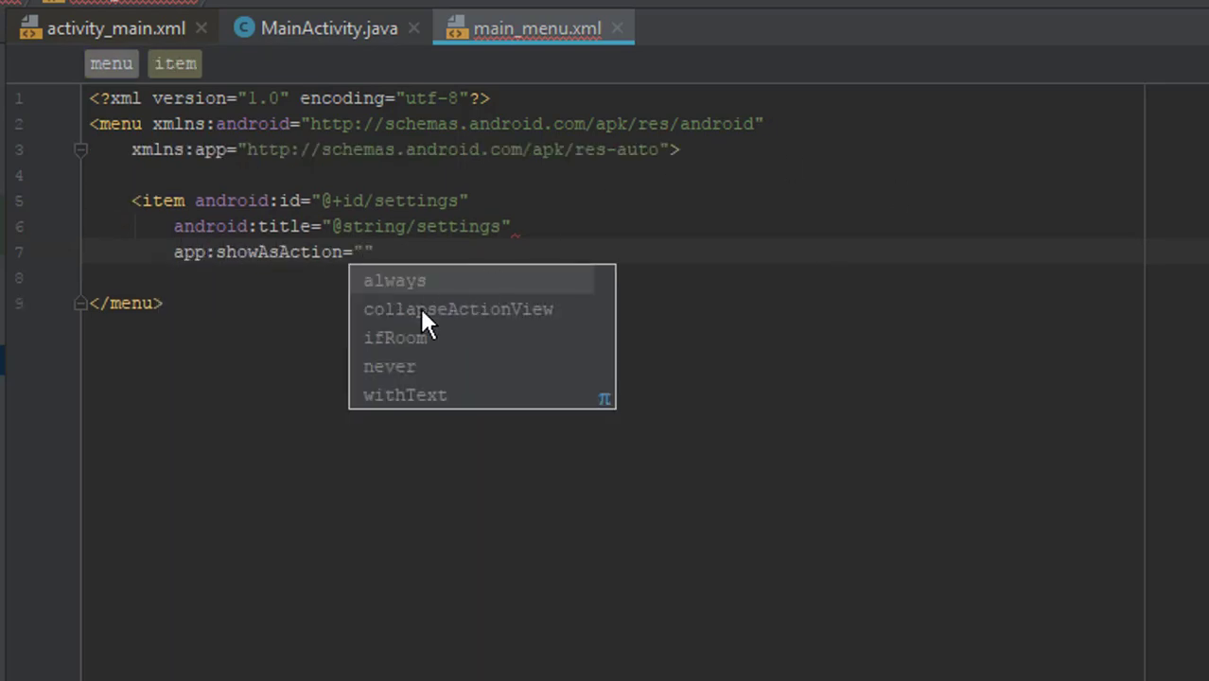
pyautogui.moveTo(394, 280)
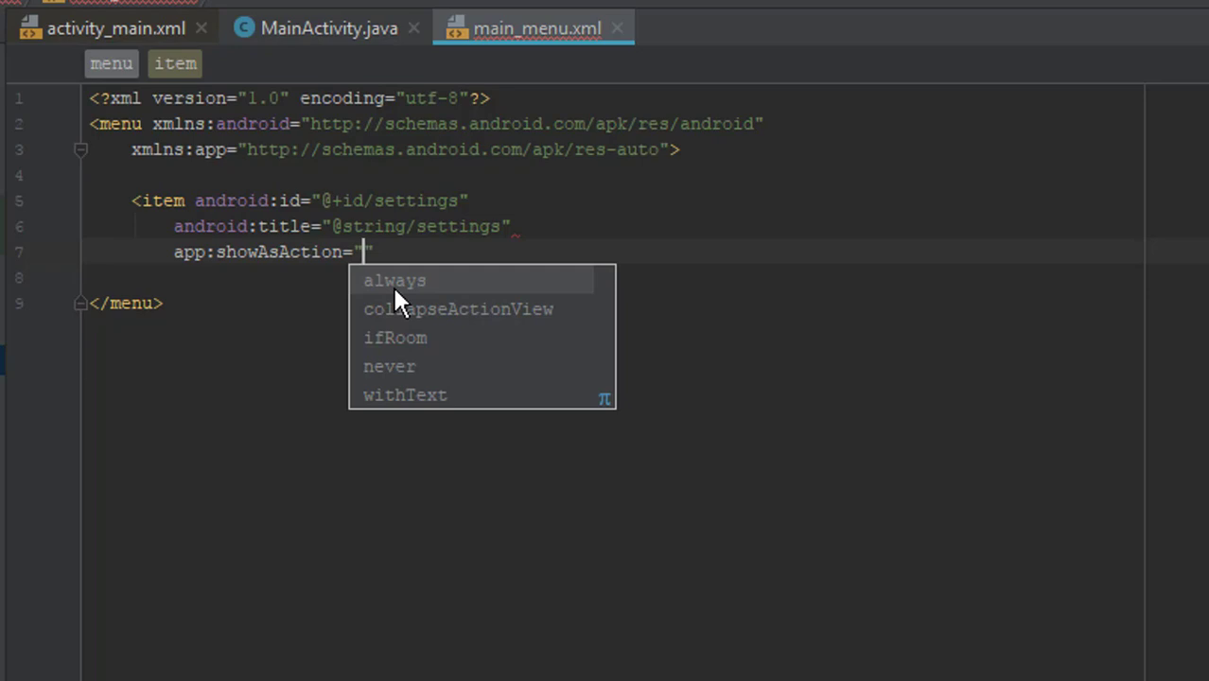
pyautogui.moveTo(426, 367)
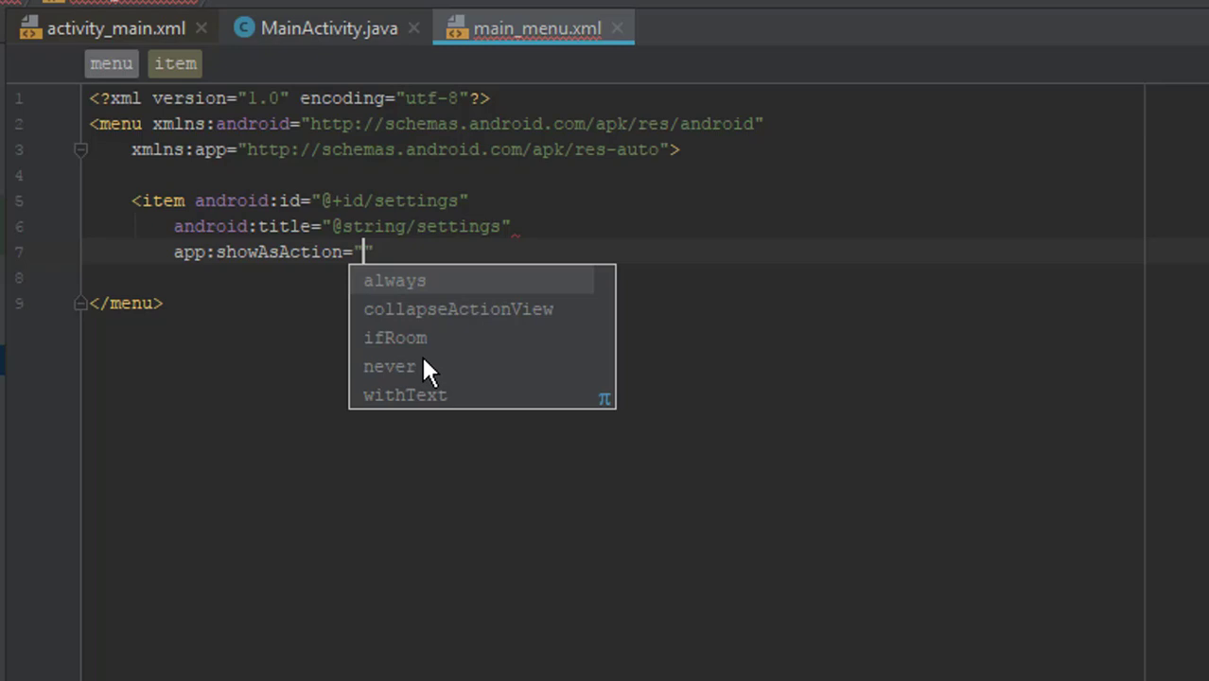
pyautogui.moveTo(397, 356)
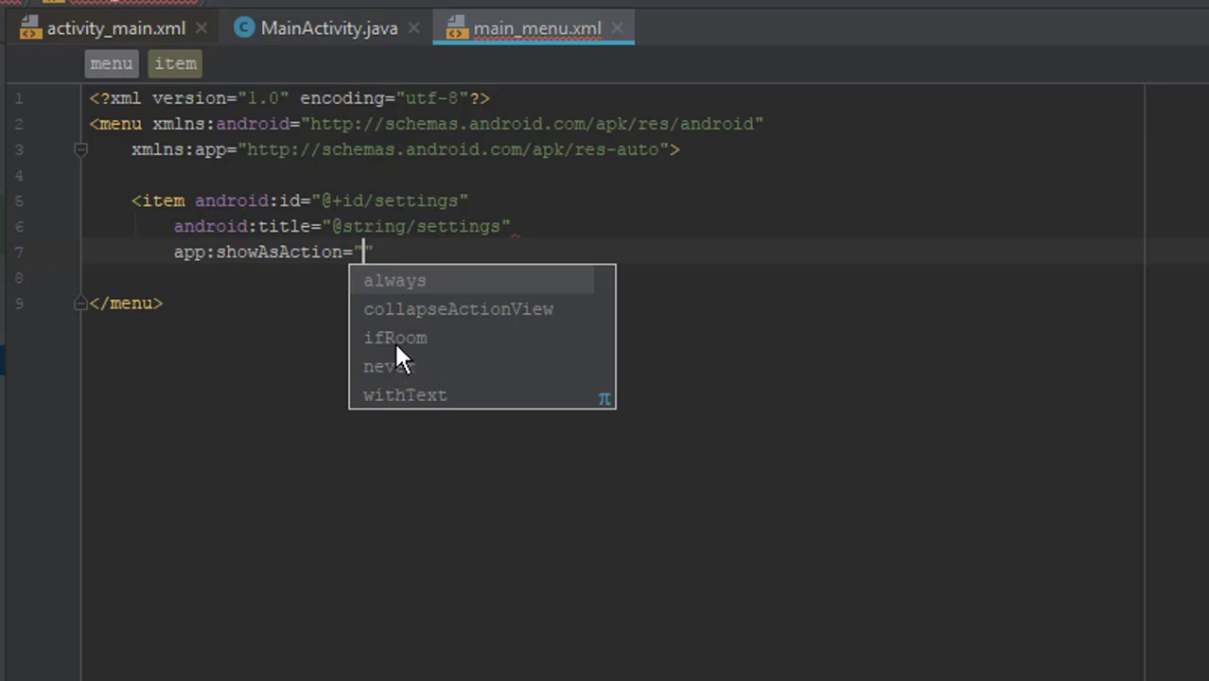
pyautogui.moveTo(424, 359)
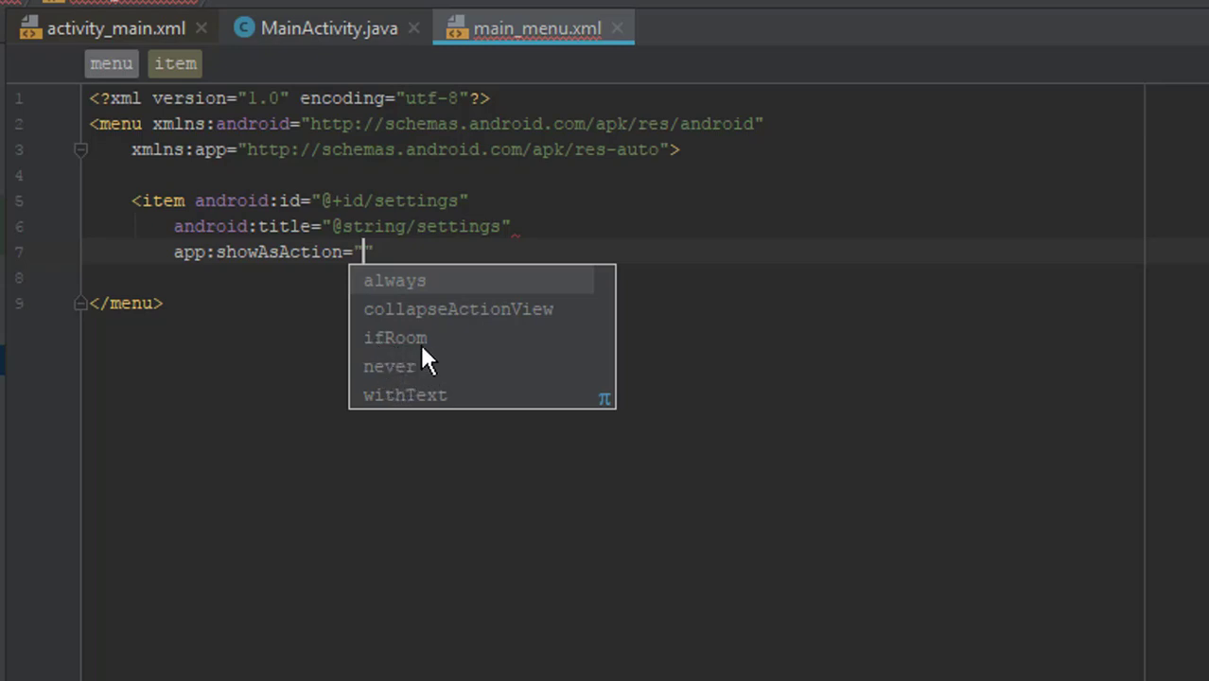
pyautogui.moveTo(416, 333)
pyautogui.write('never')
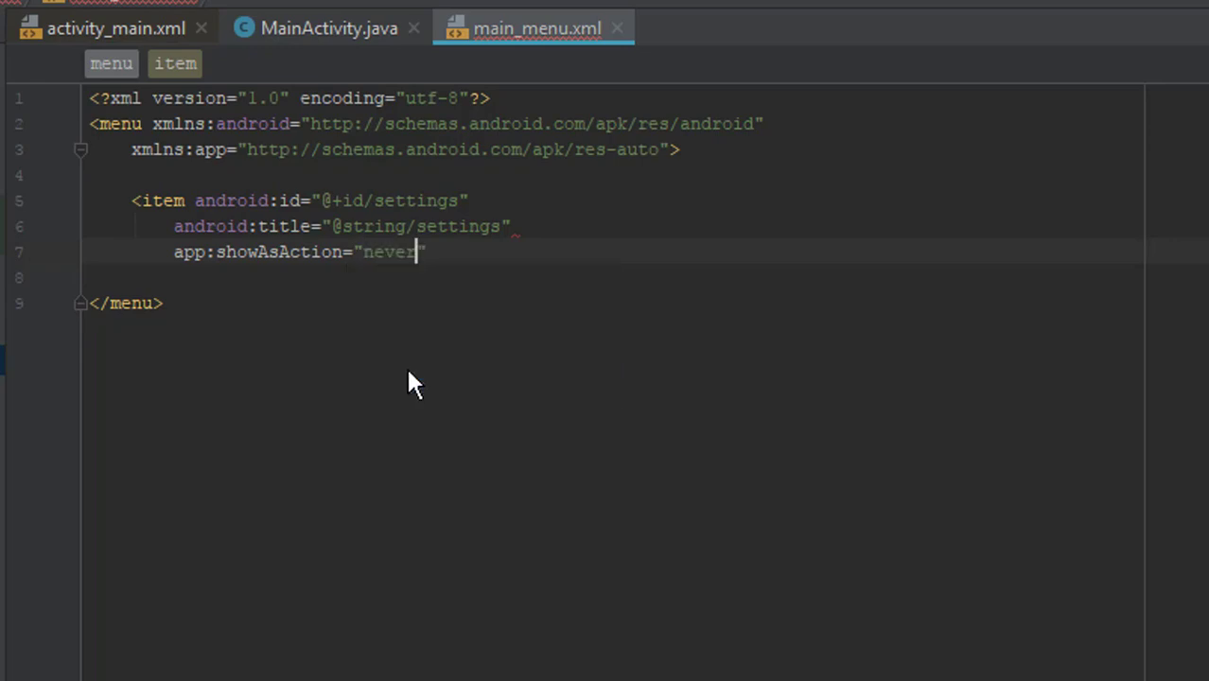
pyautogui.write('/>')
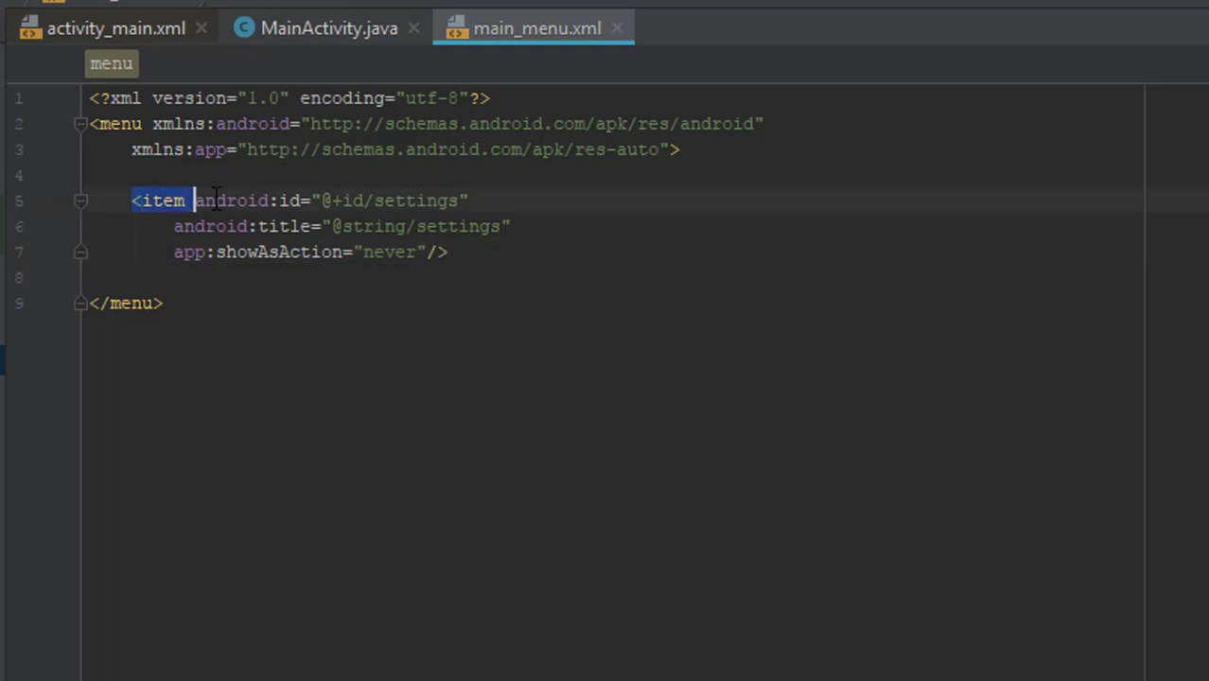
# Duplicate the settings item as a help item with id help, title help and showAsAction never
pyautogui.press('Enter')
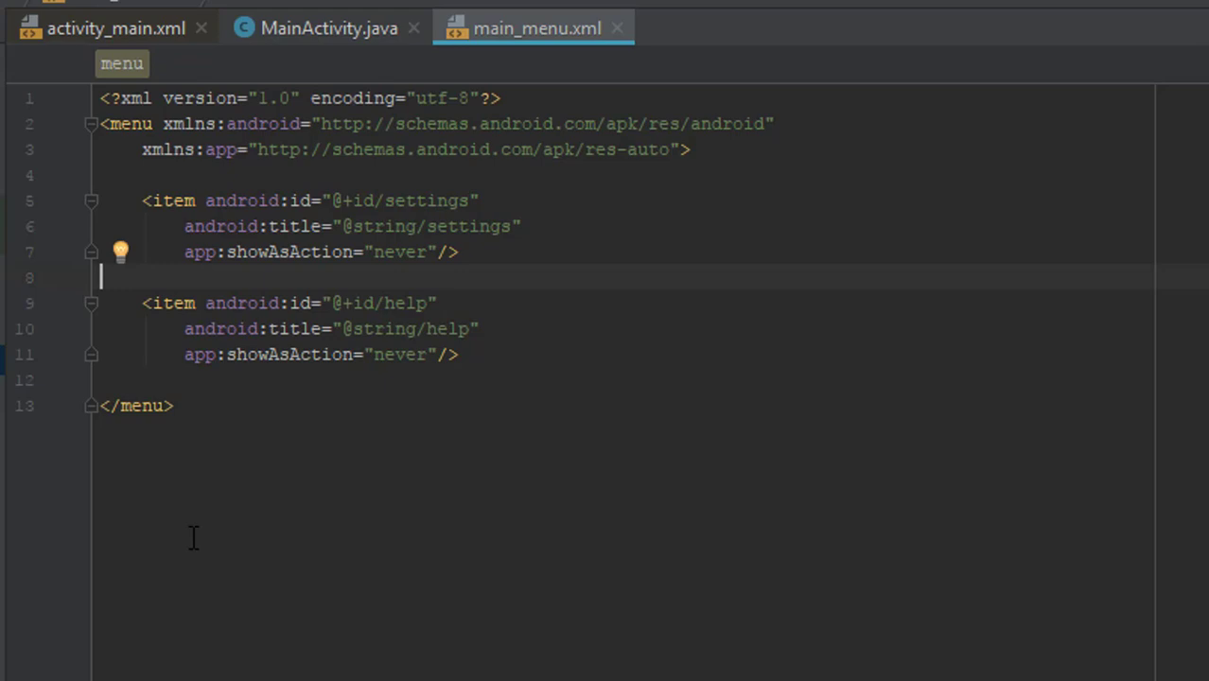
pyautogui.moveTo(414, 199)
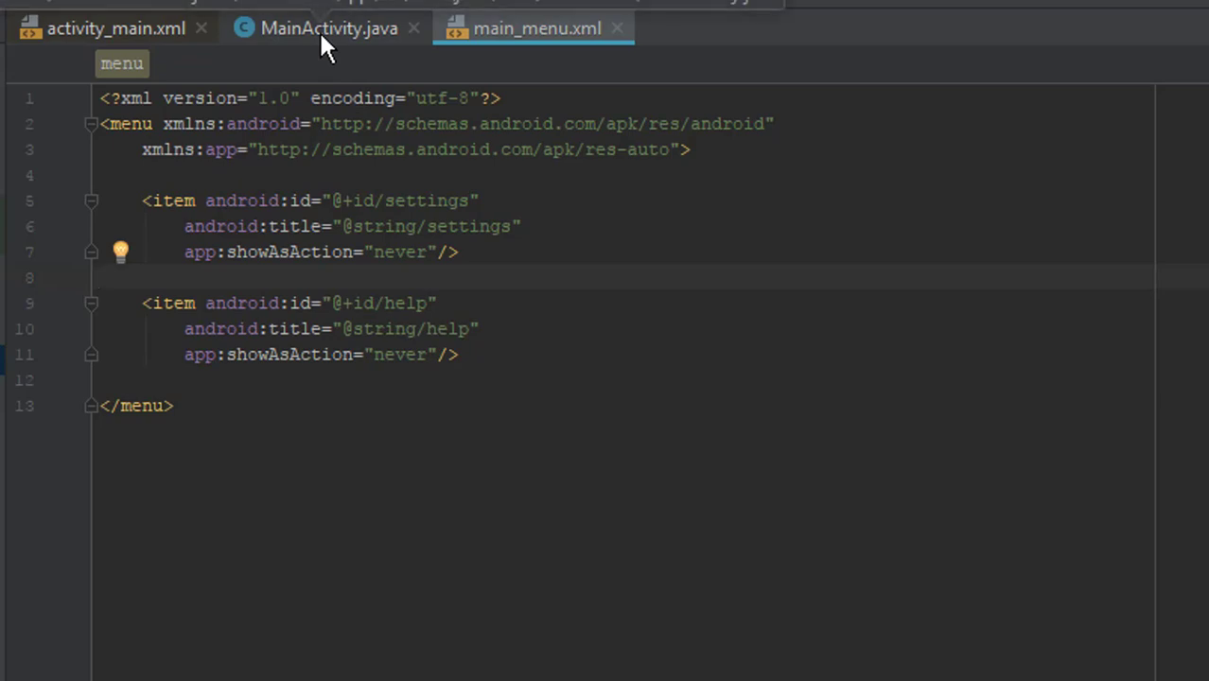
# In MainActivity.java add import android.view.Menu; and begin a new method below onCreate
pyautogui.click(327, 28)
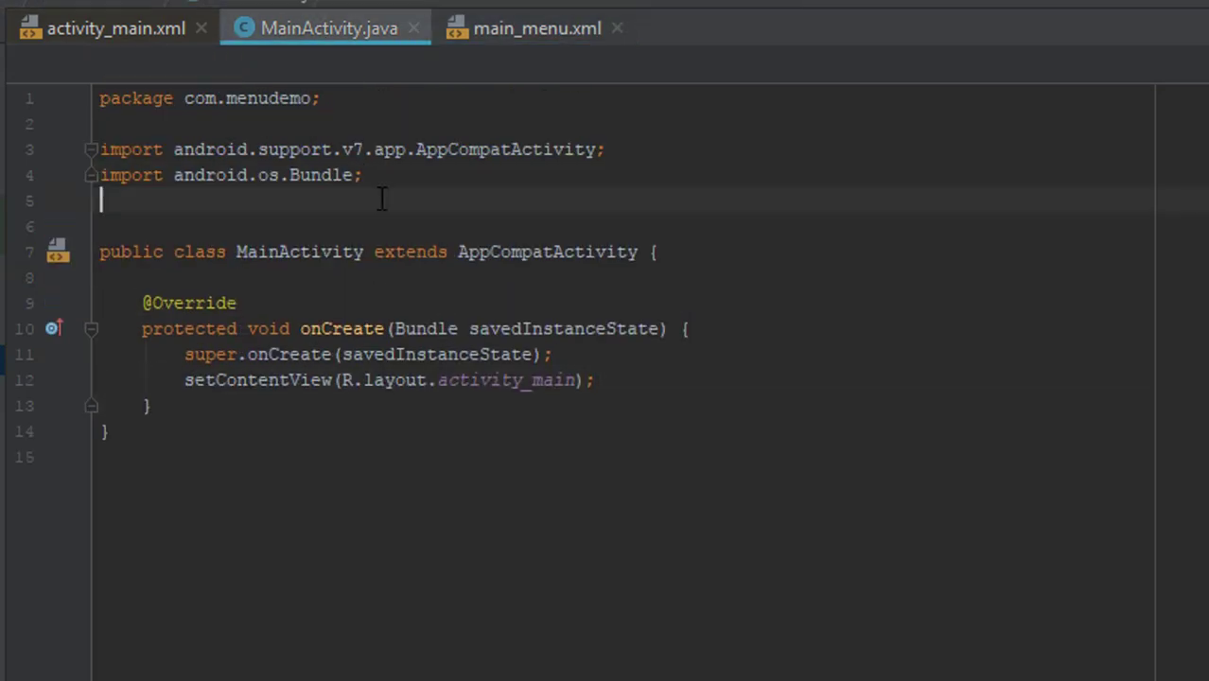
pyautogui.write('import')
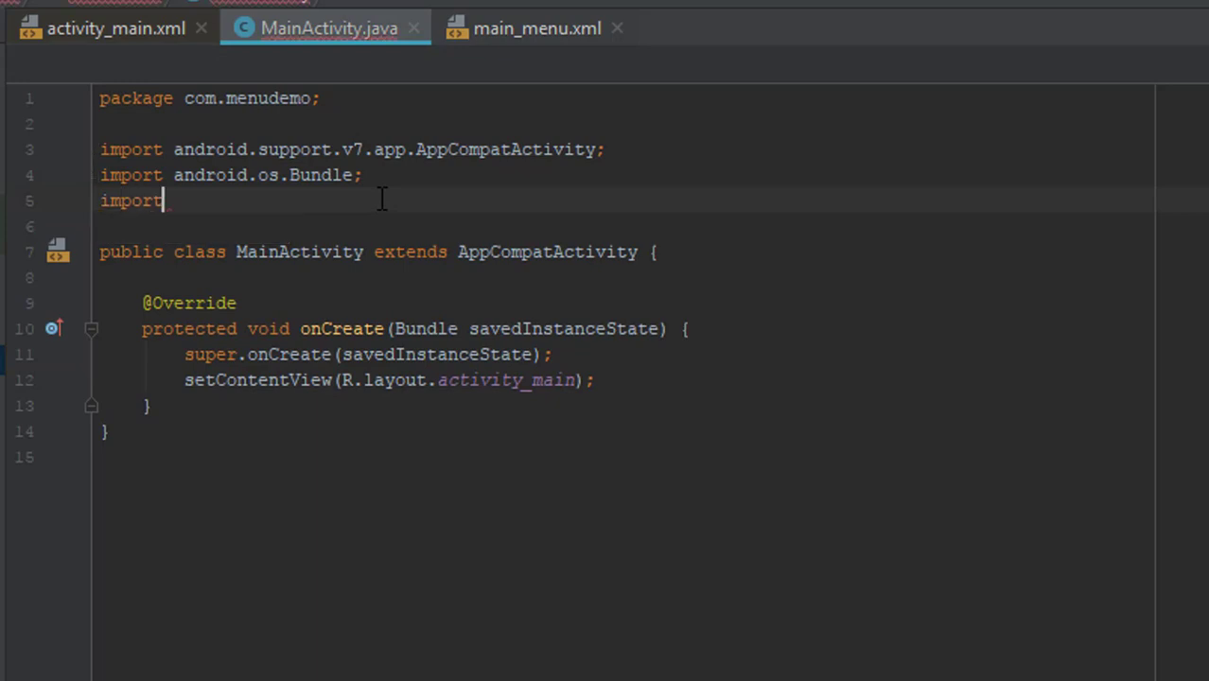
pyautogui.write('android.view')
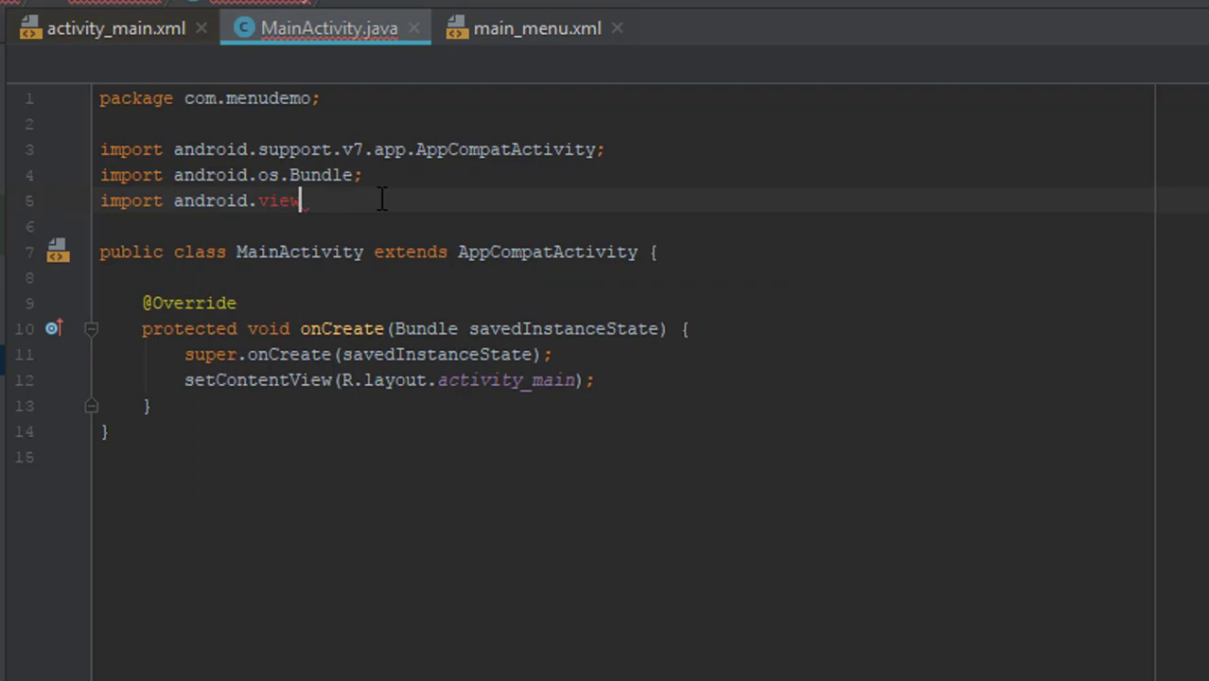
pyautogui.write('.Menu;')
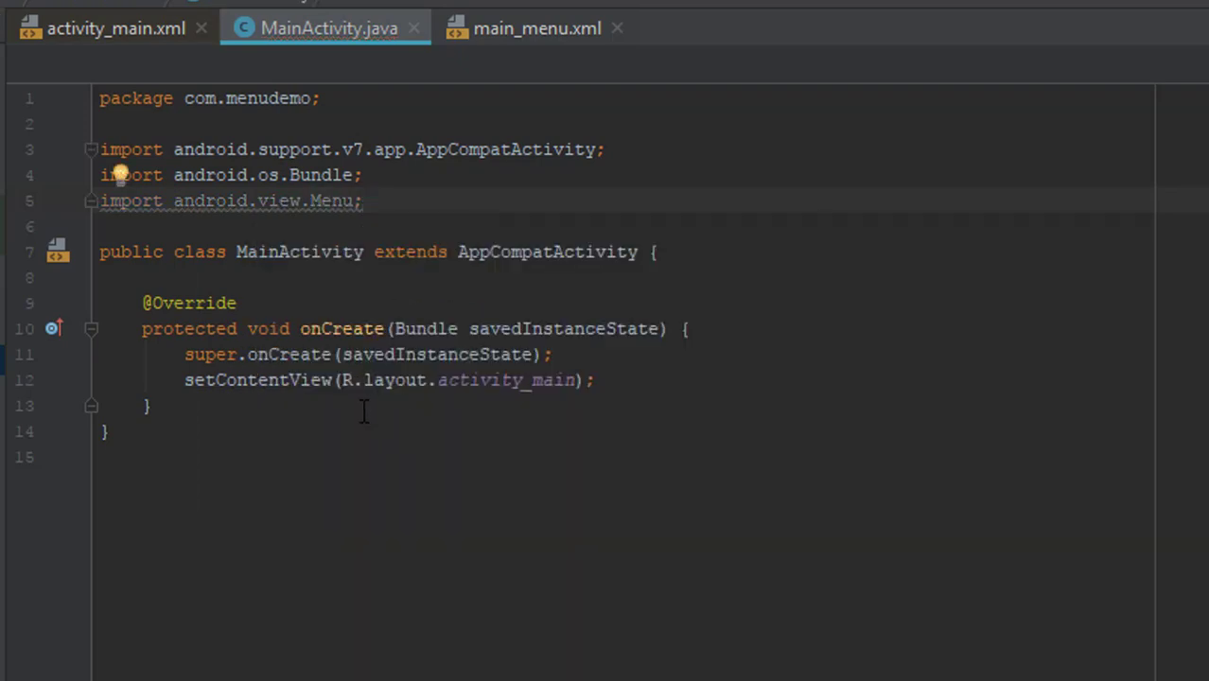
pyautogui.write('on')
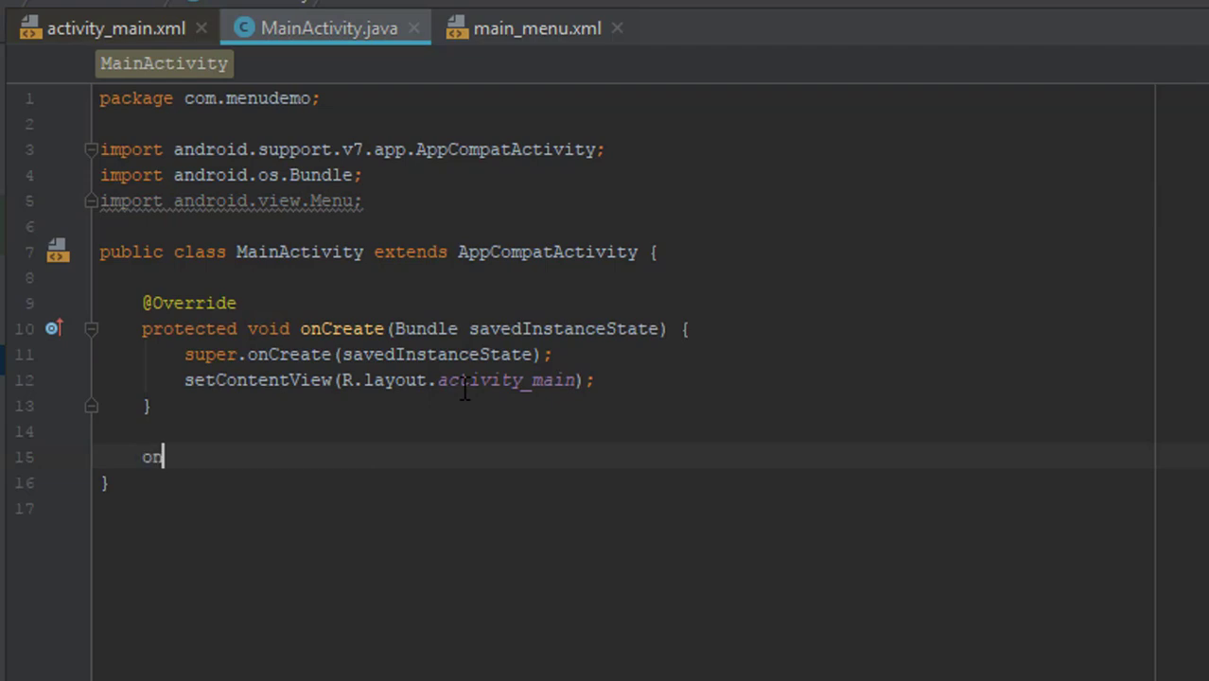
# Autocomplete the onCreateOptionsMenu override and remove its default return super statement
pyautogui.write('CreateOptionsMenu(Menu menu) {')
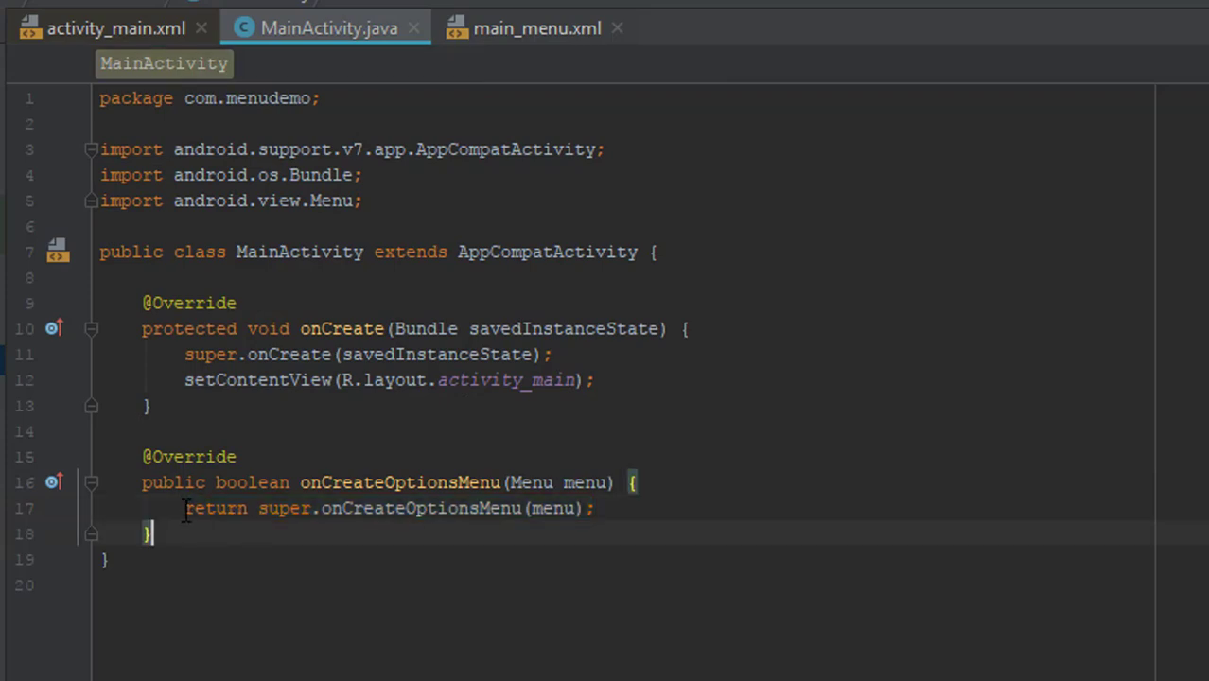
pyautogui.tripleClick(379, 507)
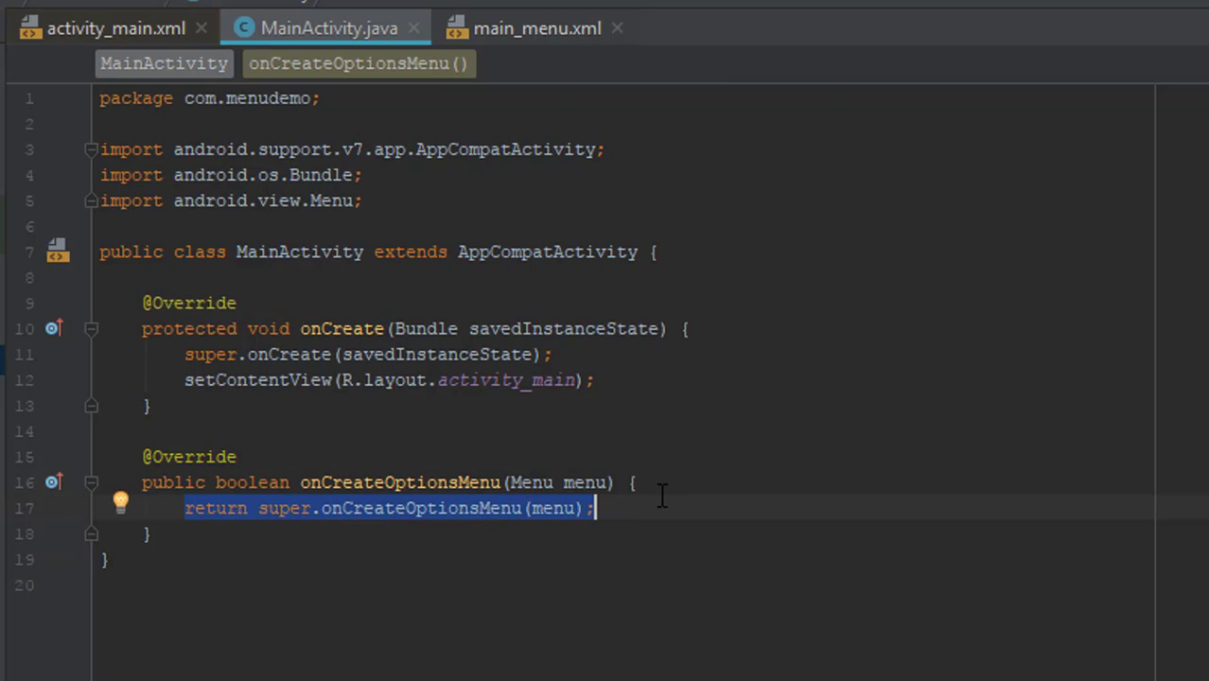
pyautogui.press('Delete')
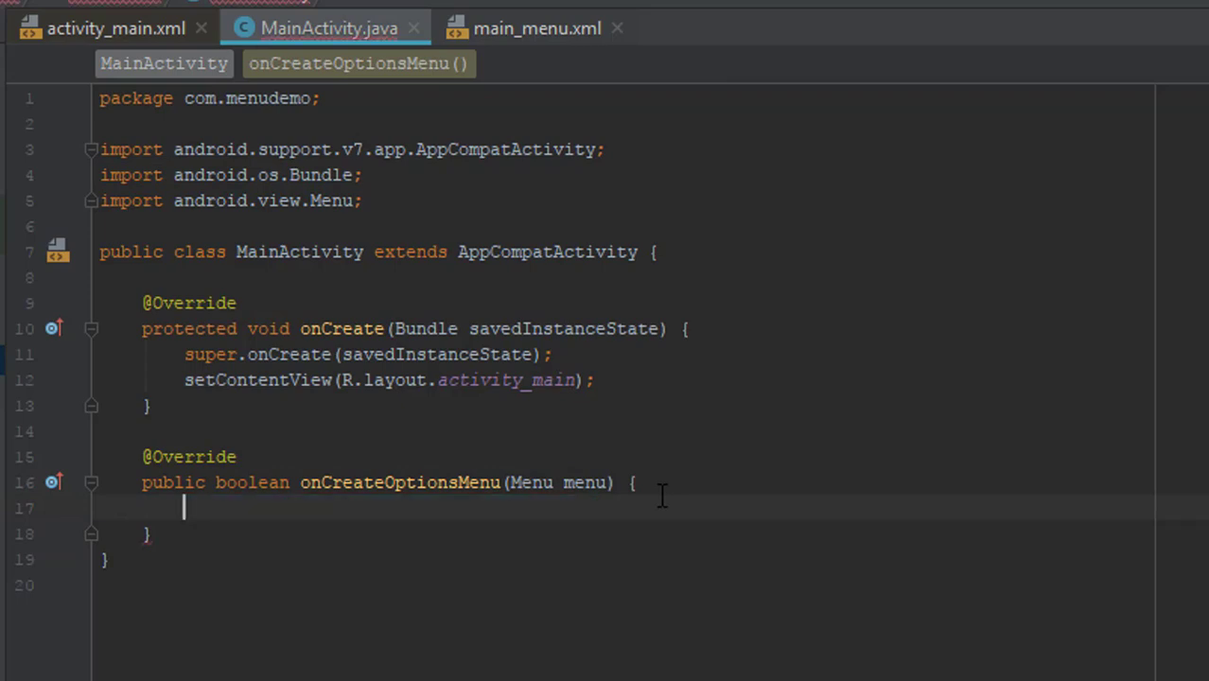
pyautogui.write('et')
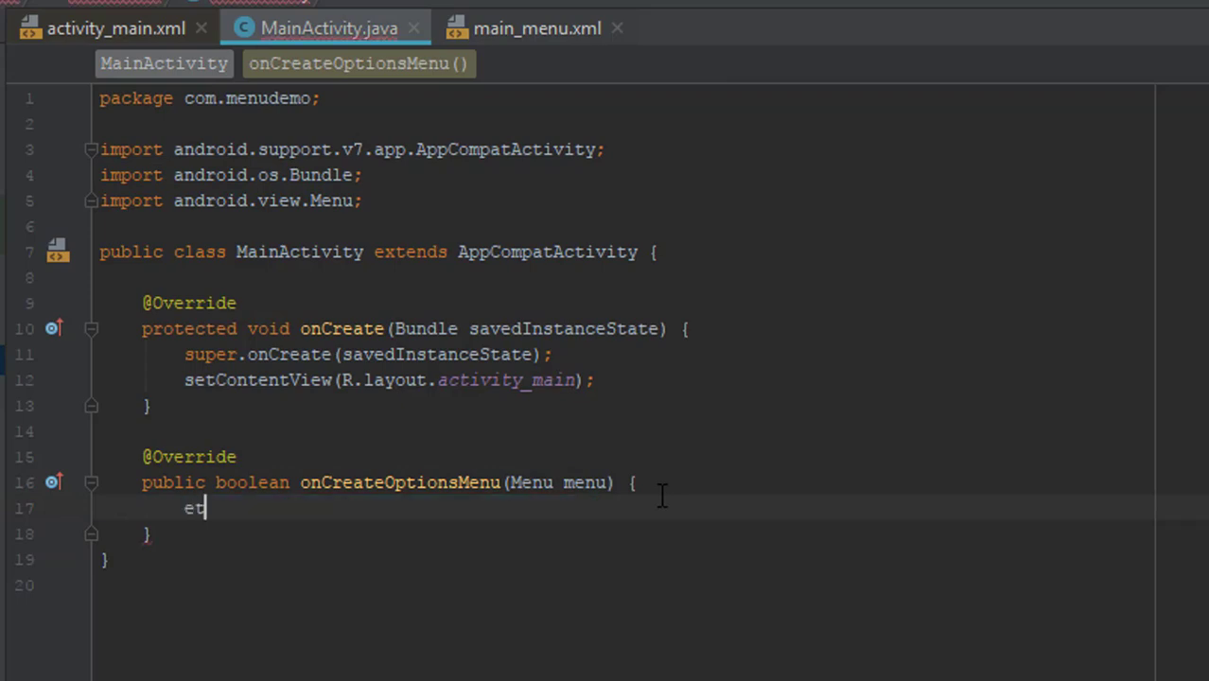
# Inflate R.menu.main_menu via getMenuInflater() and return true from onCreateOptionsMenu
pyautogui.write('getMenuInflater().inflate();')
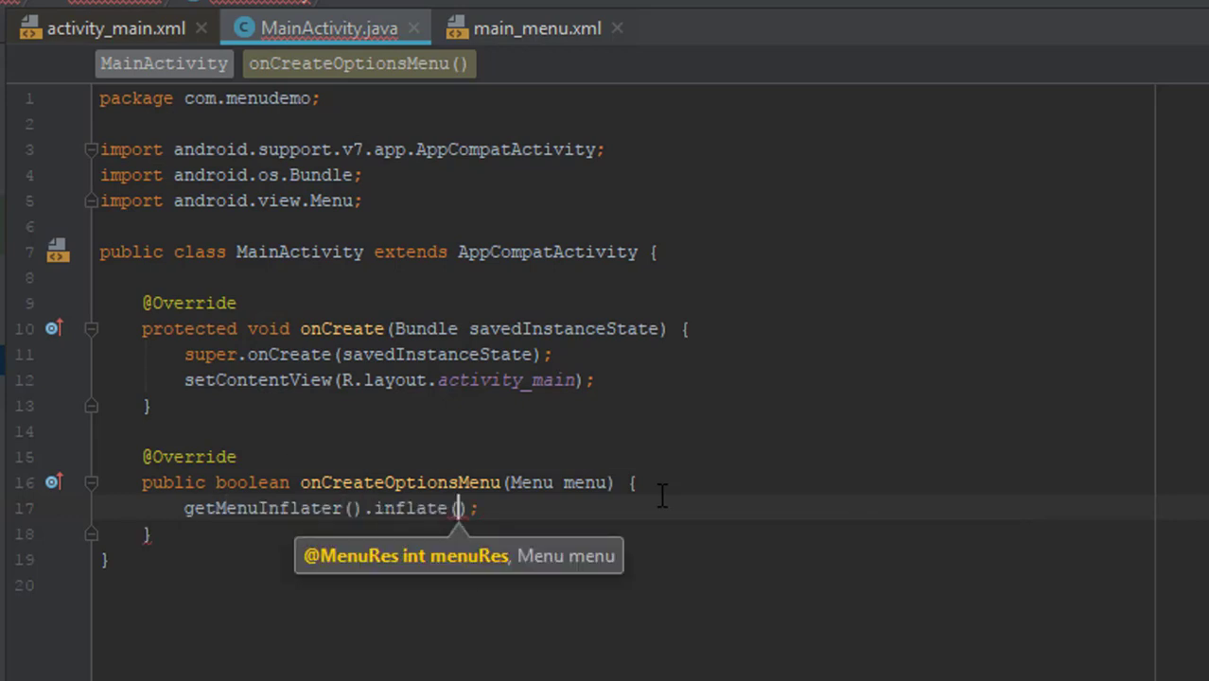
pyautogui.write('R.menu')
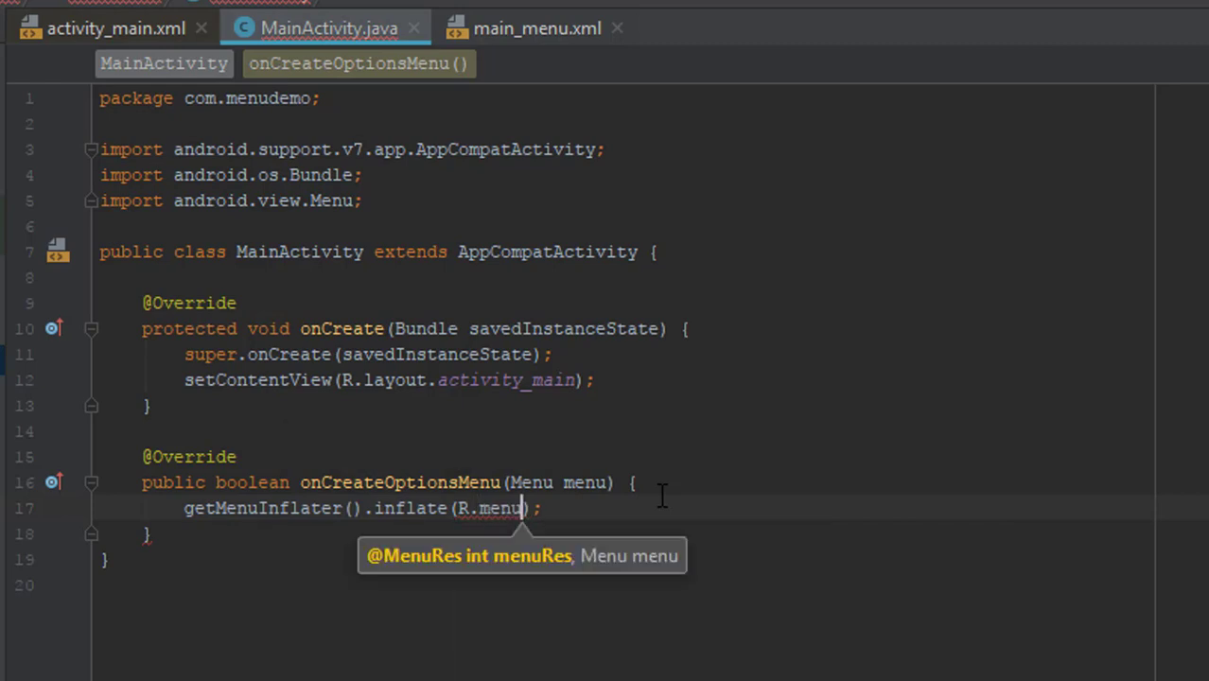
pyautogui.write('.main_menu, menu')
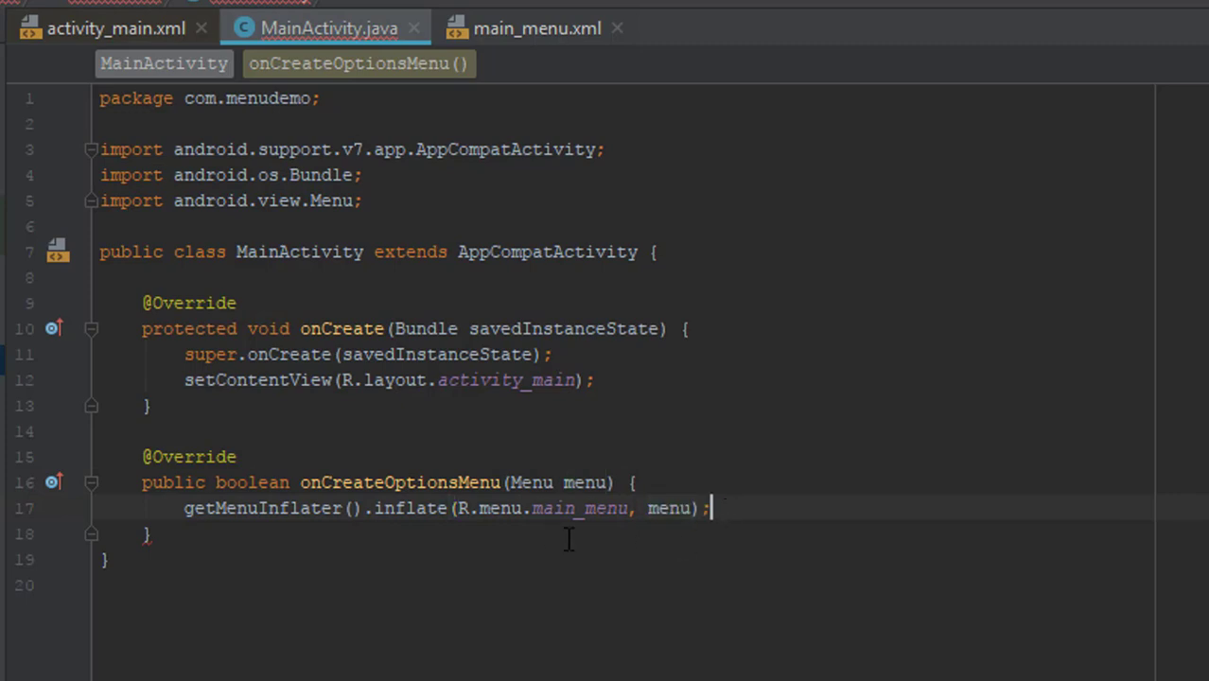
pyautogui.write('return true;')
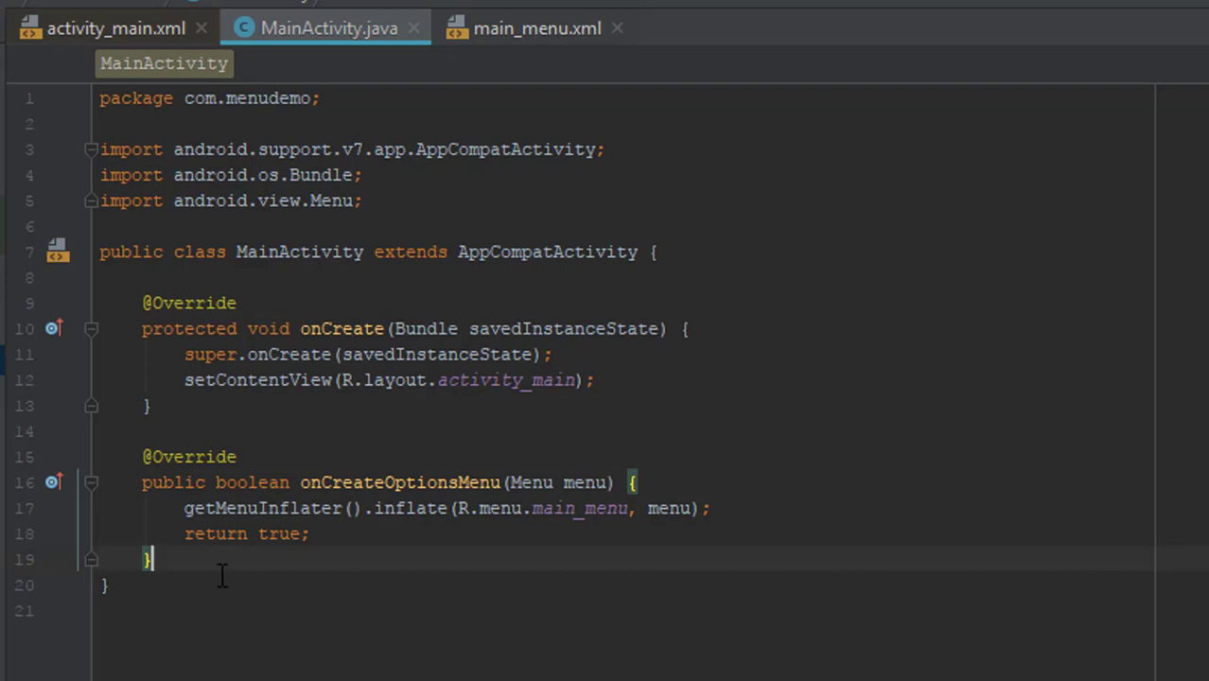
pyautogui.moveTo(288, 621)
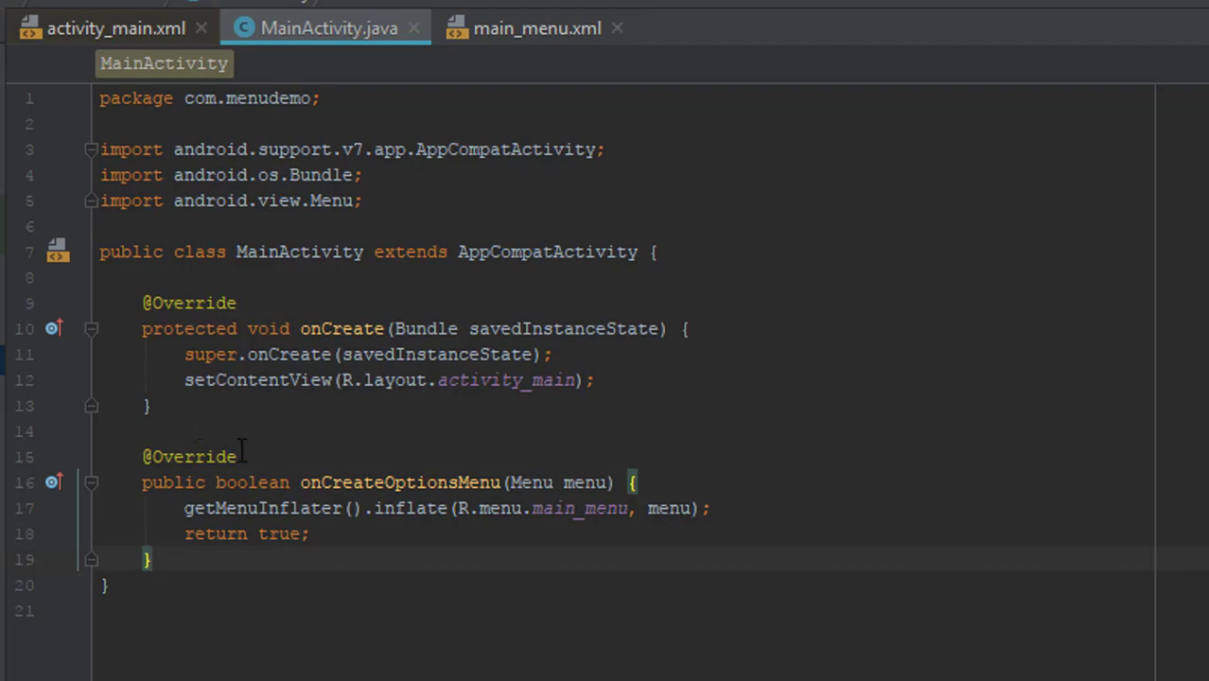
pyautogui.moveTo(430, 466)
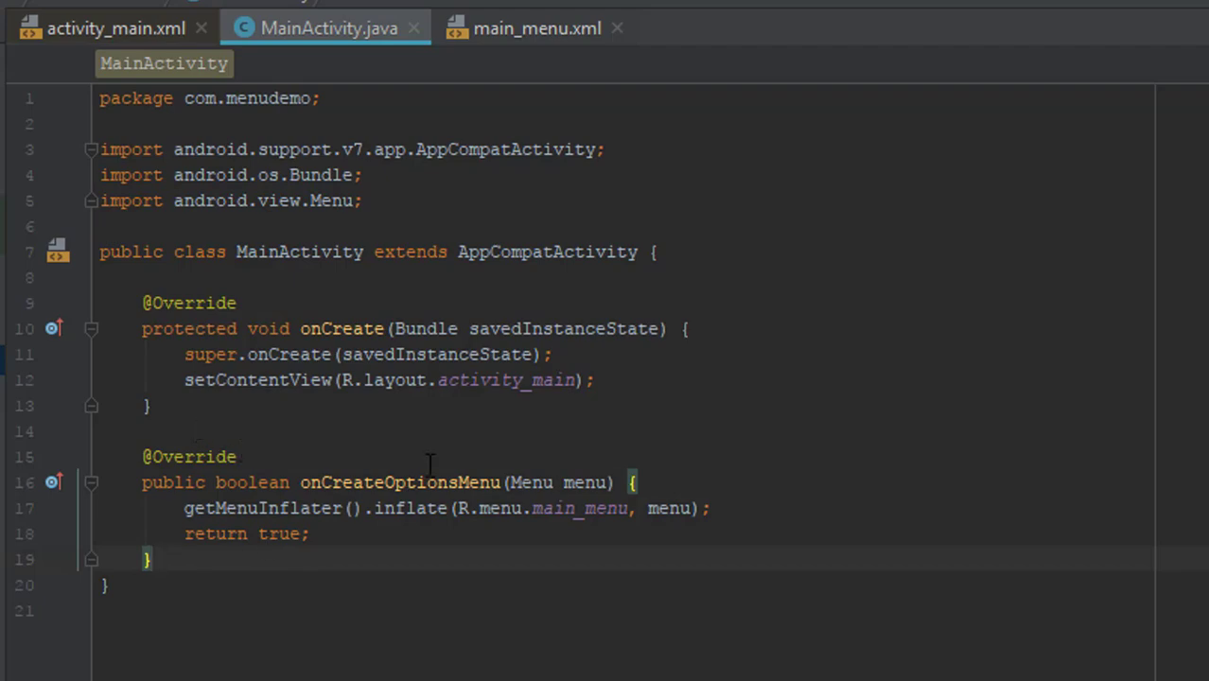